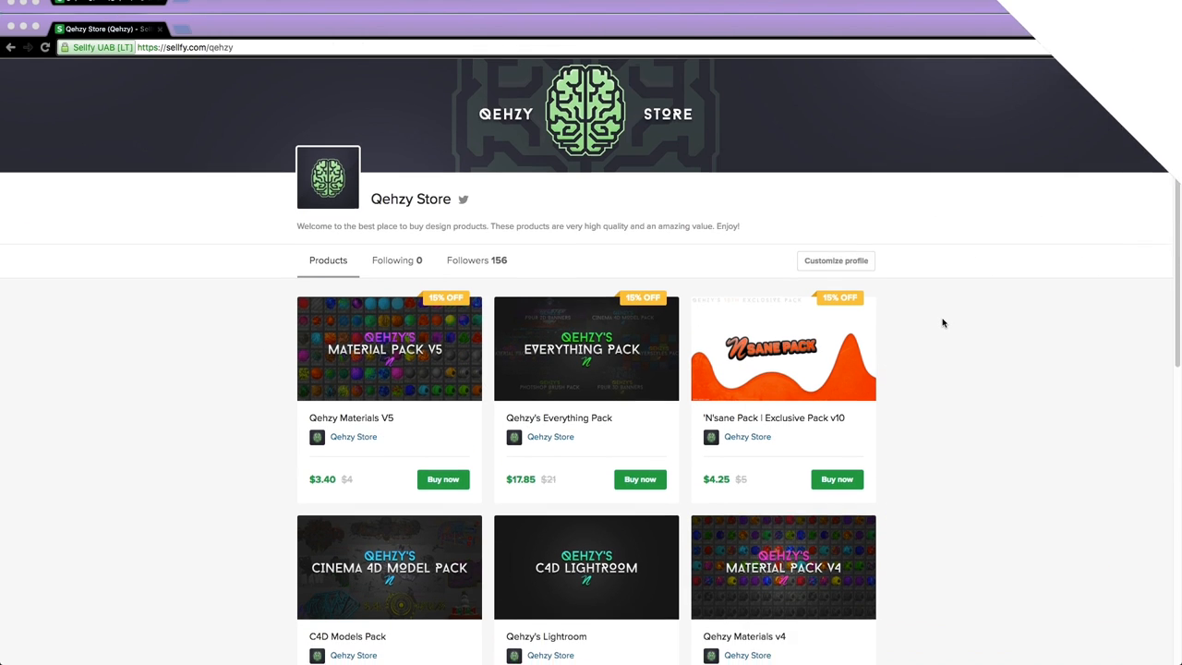
# Step: Hide the Color Correction group to reveal the brighter, uncorrected football poster
pyautogui.scroll(-3)
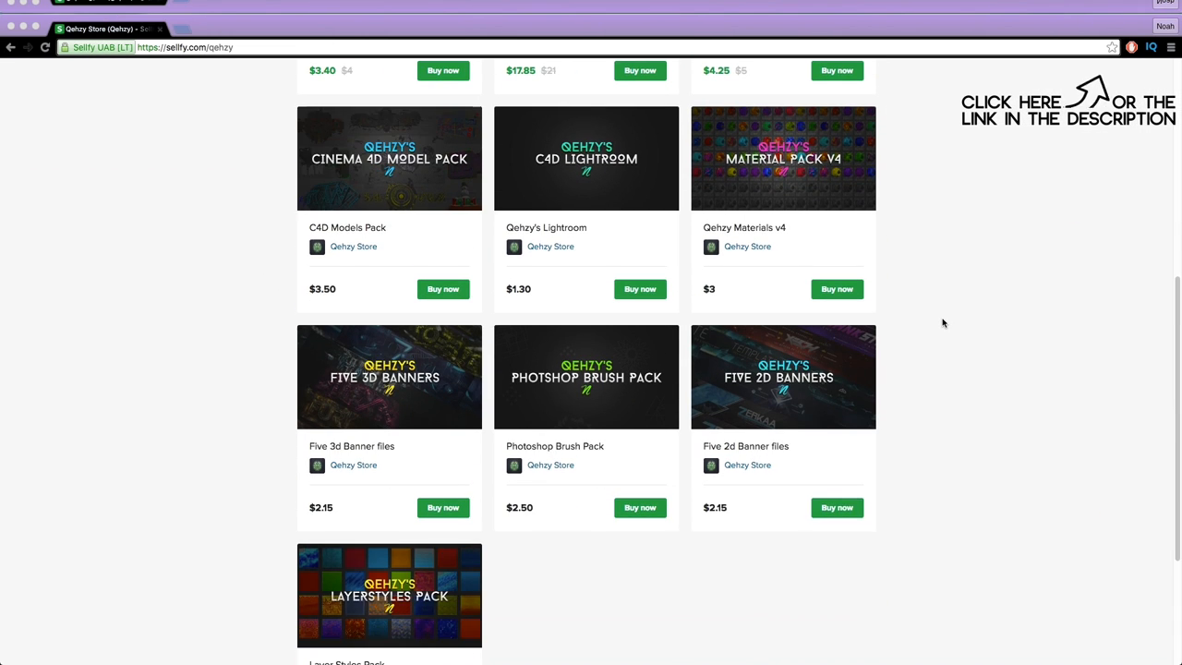
pyautogui.scroll(3)
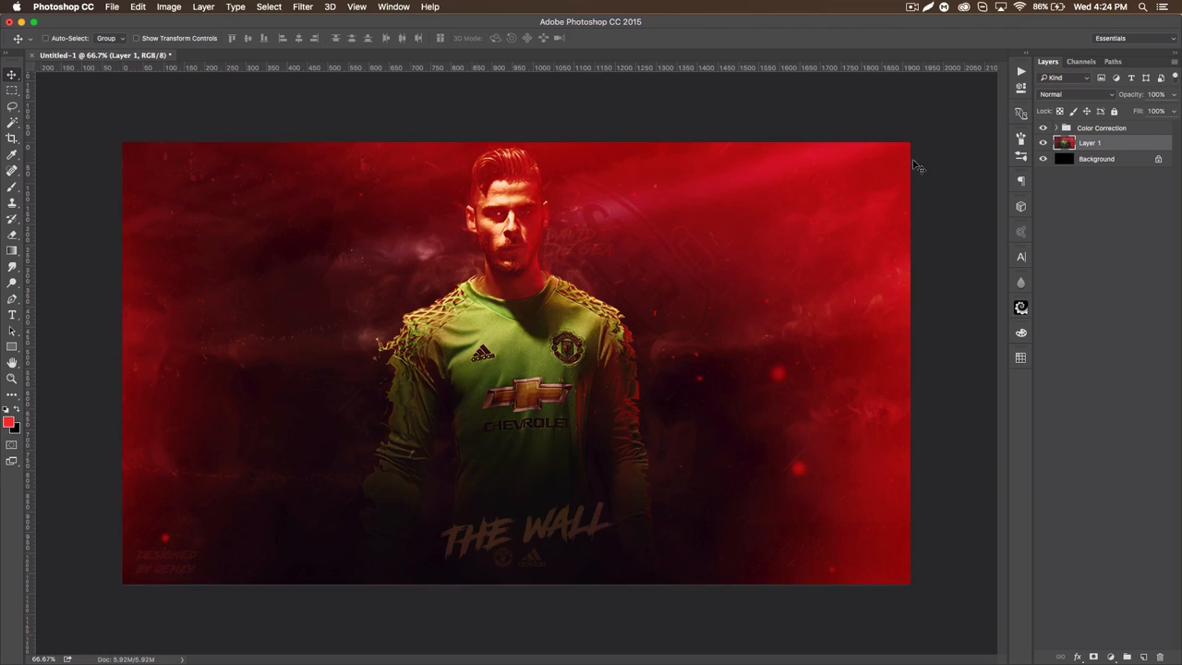
pyautogui.moveTo(667, 250)
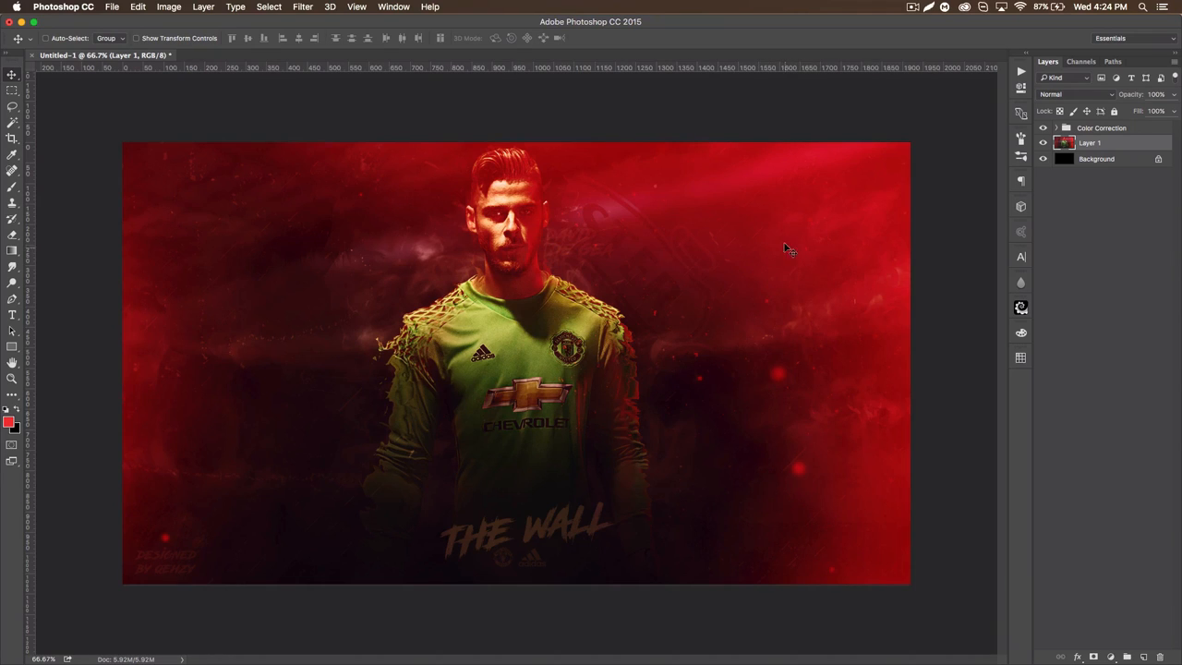
pyautogui.moveTo(522, 337)
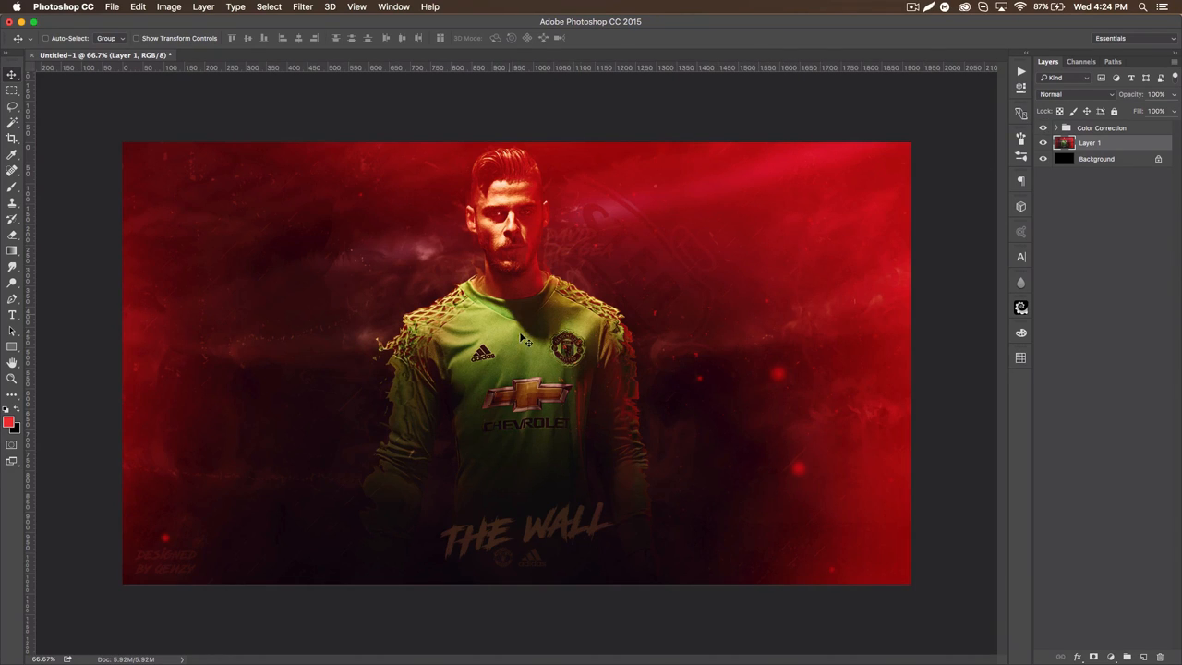
pyautogui.click(1043, 128)
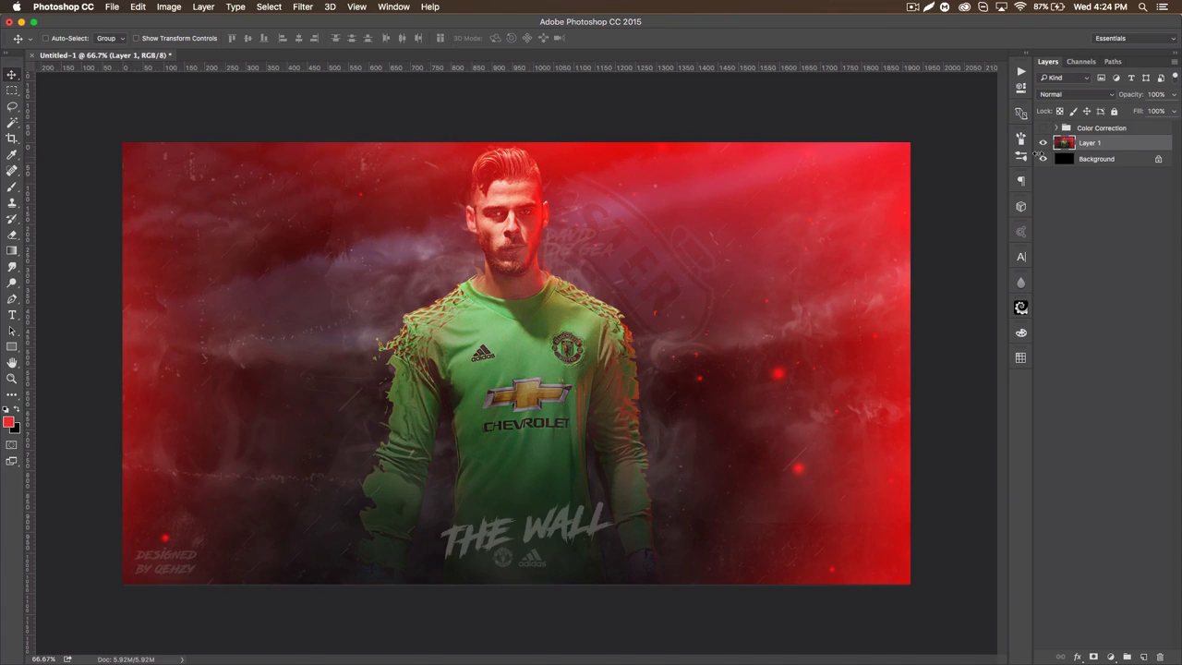
pyautogui.moveTo(1064, 142)
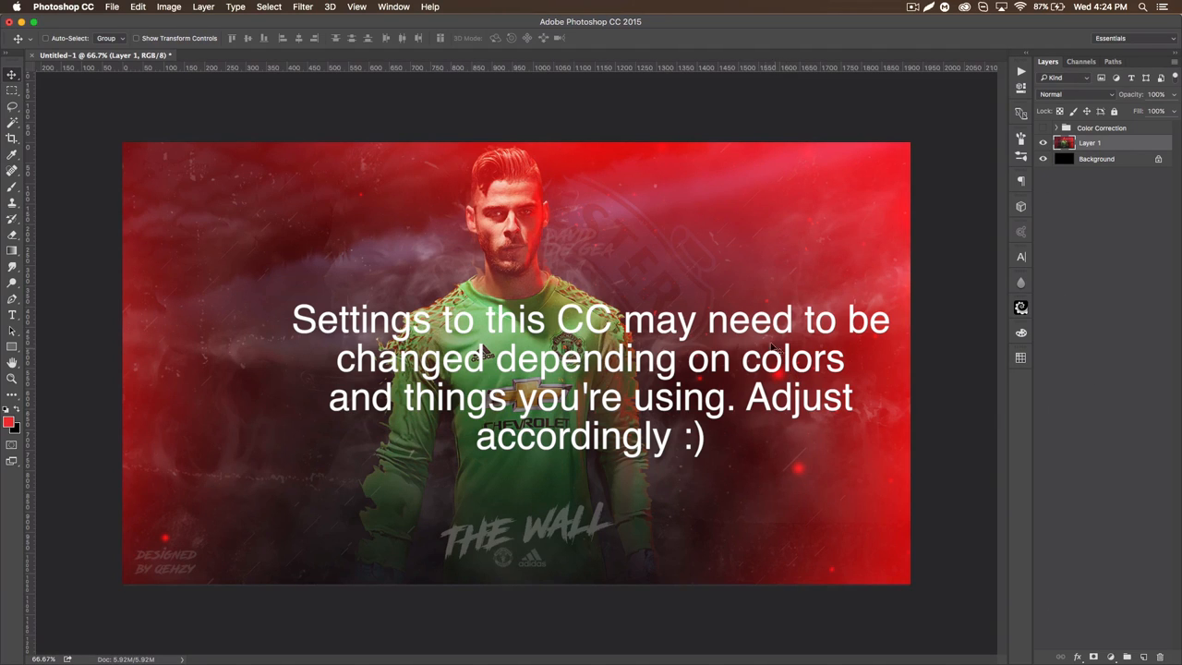
pyautogui.moveTo(720, 279)
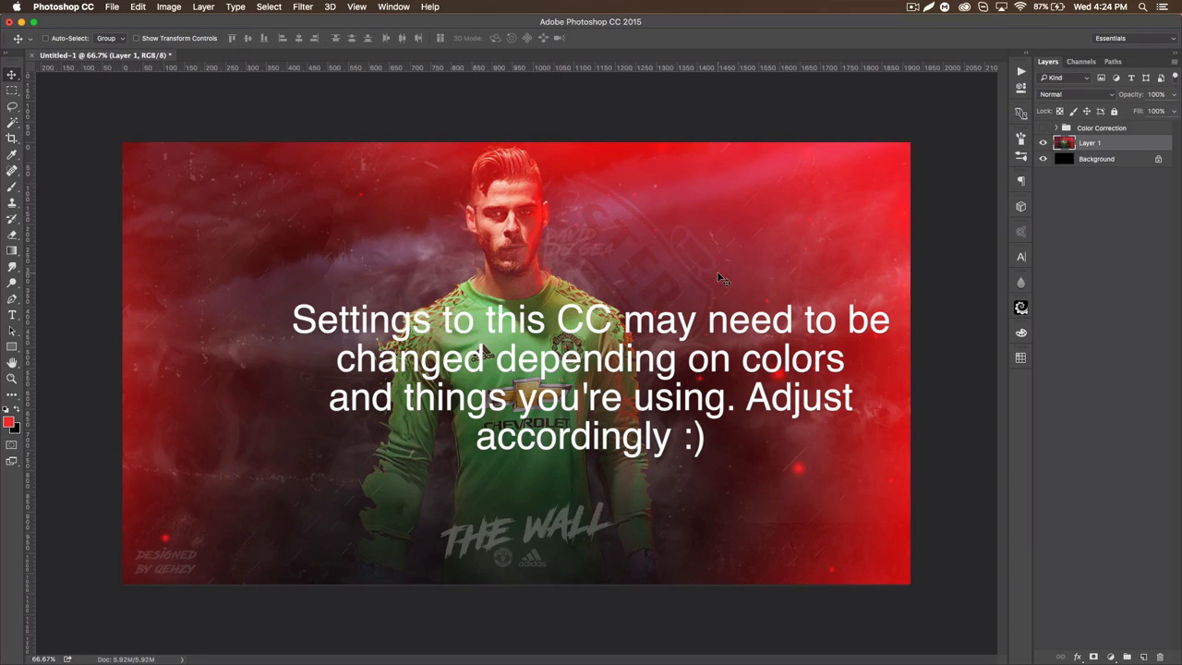
pyautogui.moveTo(1057, 527)
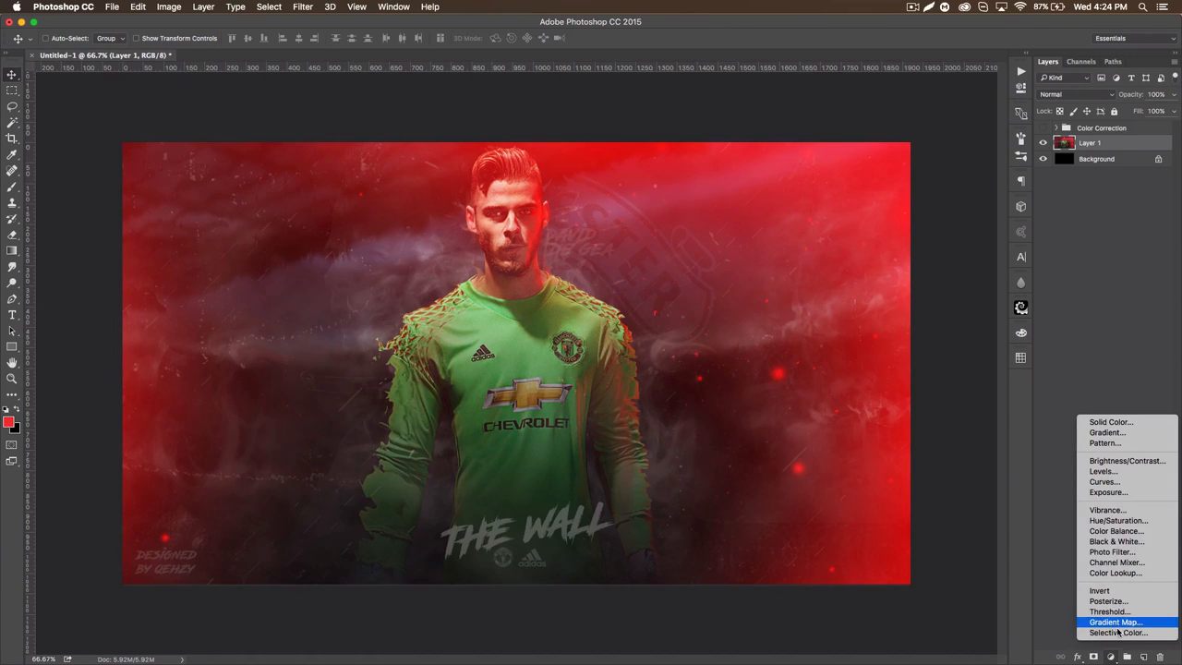
# Step: Add a Gradient Map with stops #aa3169 (deep pink) and #ecb597 (pale peach)
pyautogui.click(1115, 621)
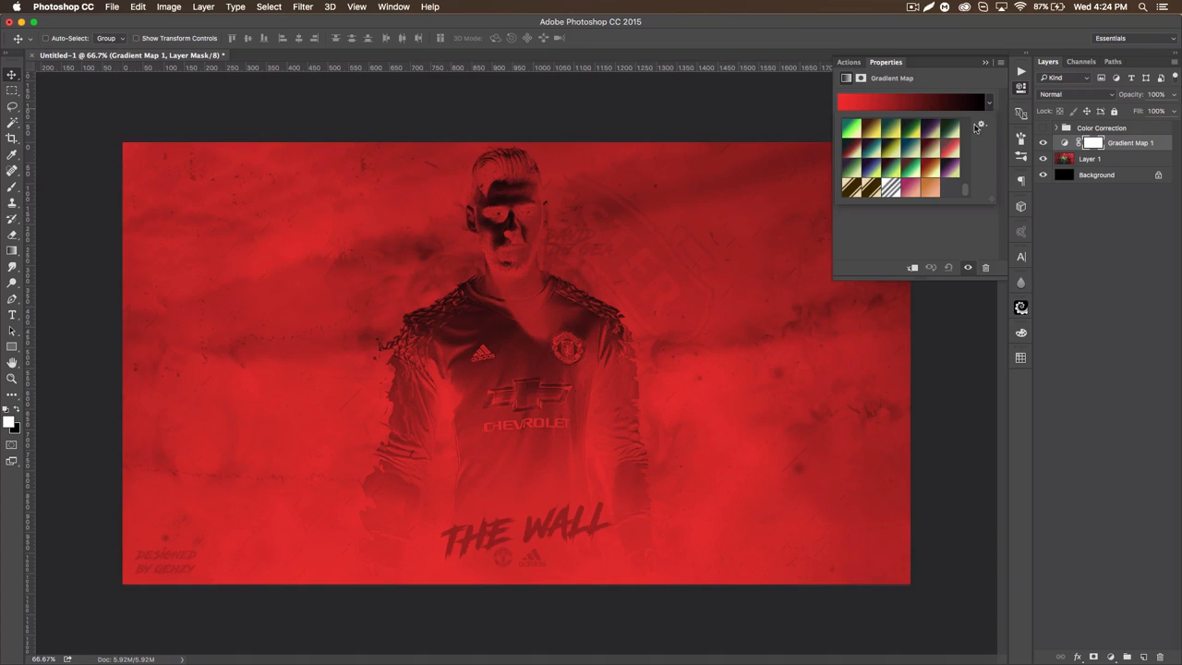
pyautogui.click(912, 187)
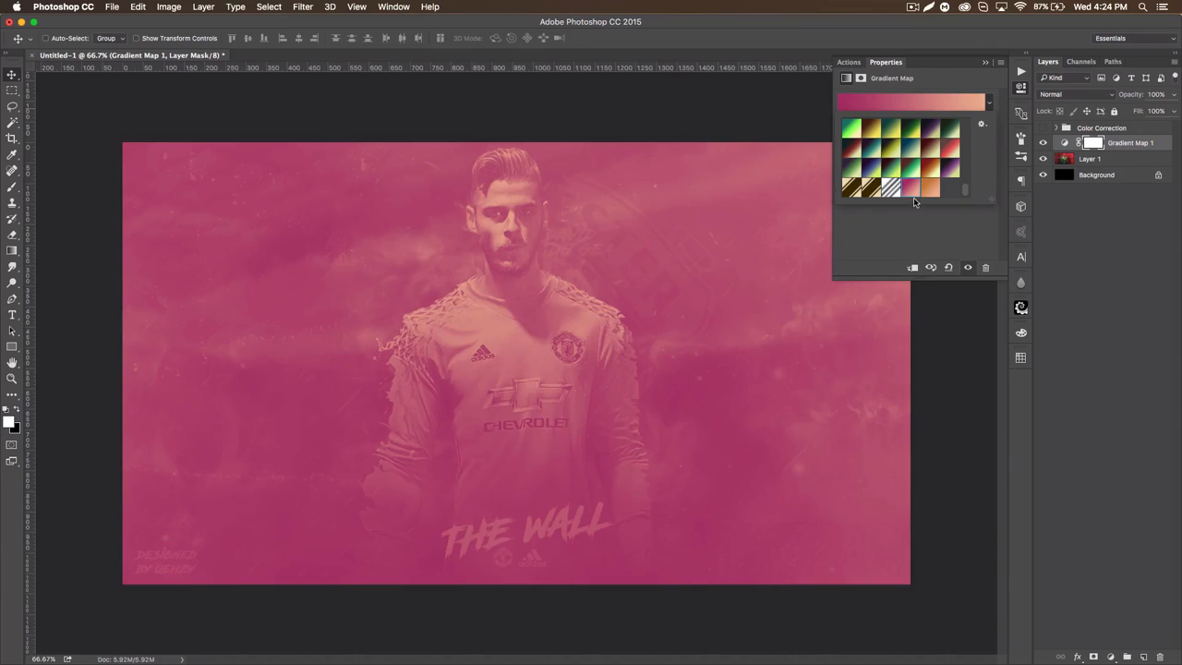
pyautogui.click(912, 101)
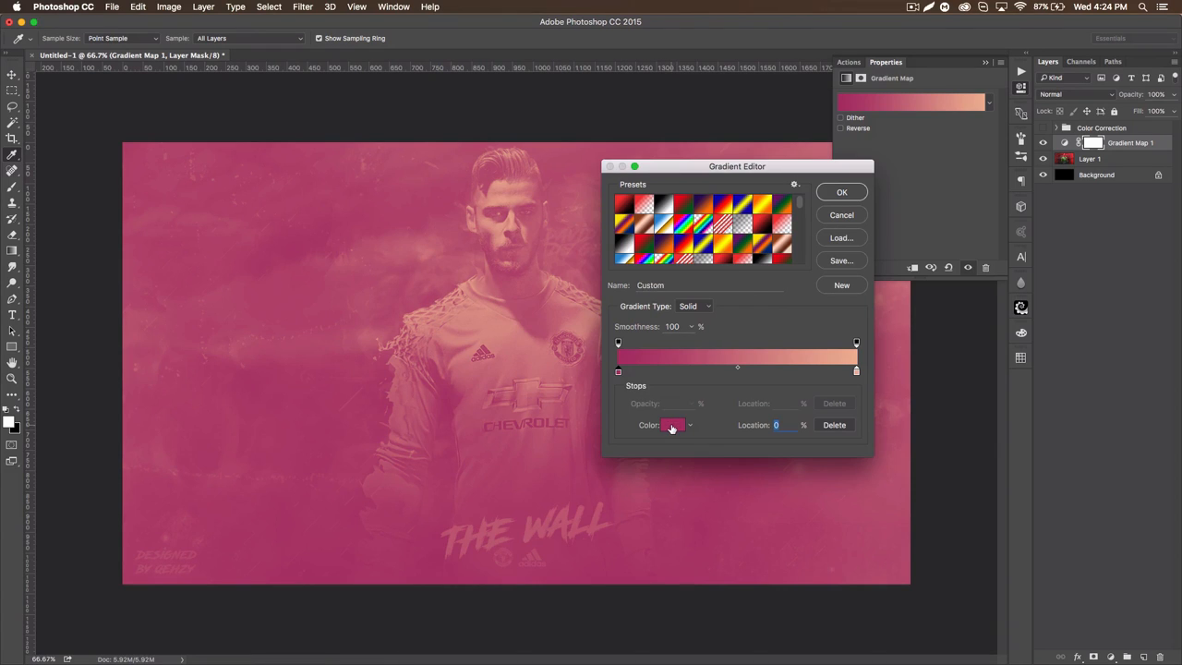
pyautogui.click(672, 425)
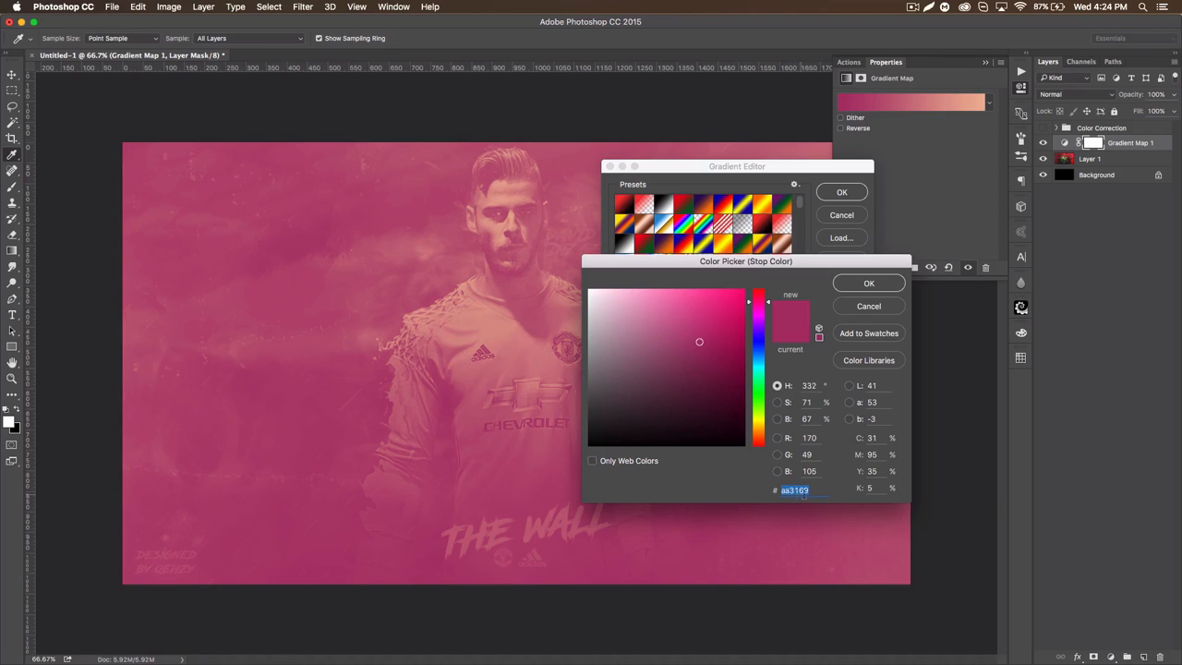
pyautogui.click(868, 282)
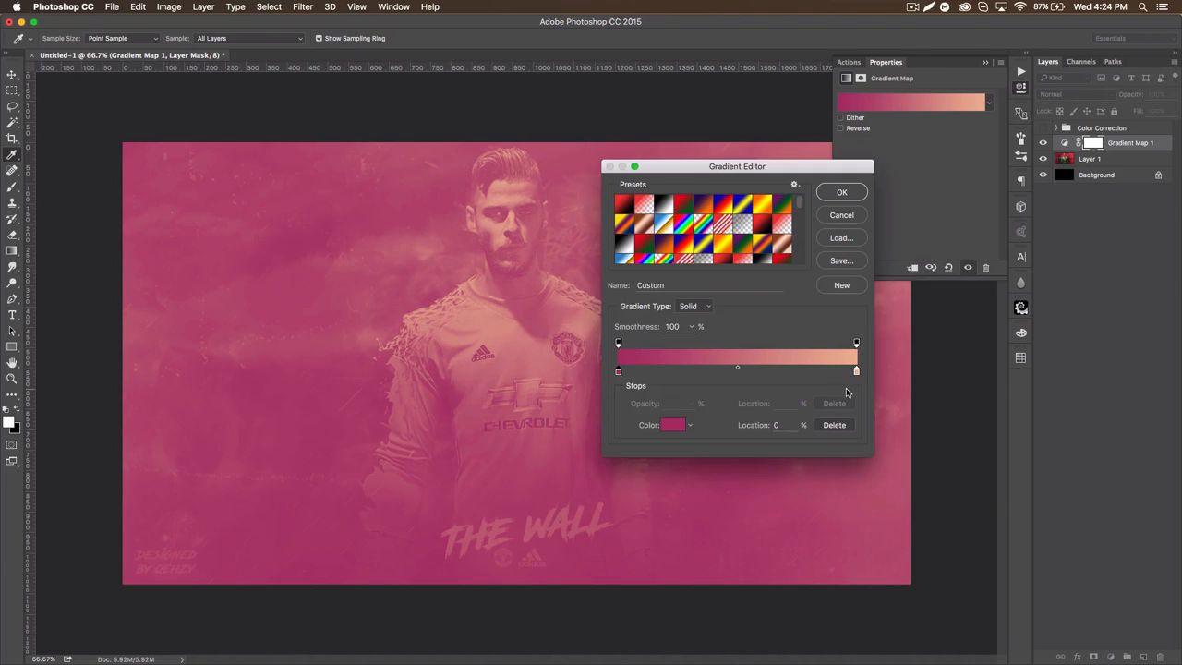
pyautogui.click(672, 424)
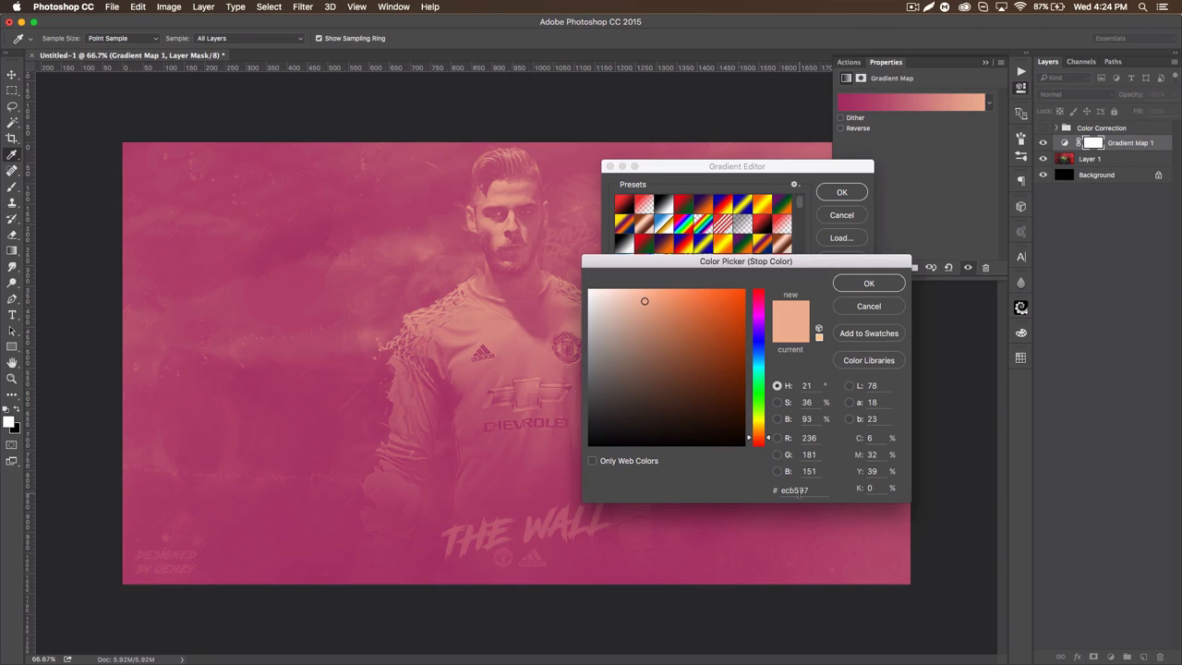
pyautogui.tripleClick(794, 489)
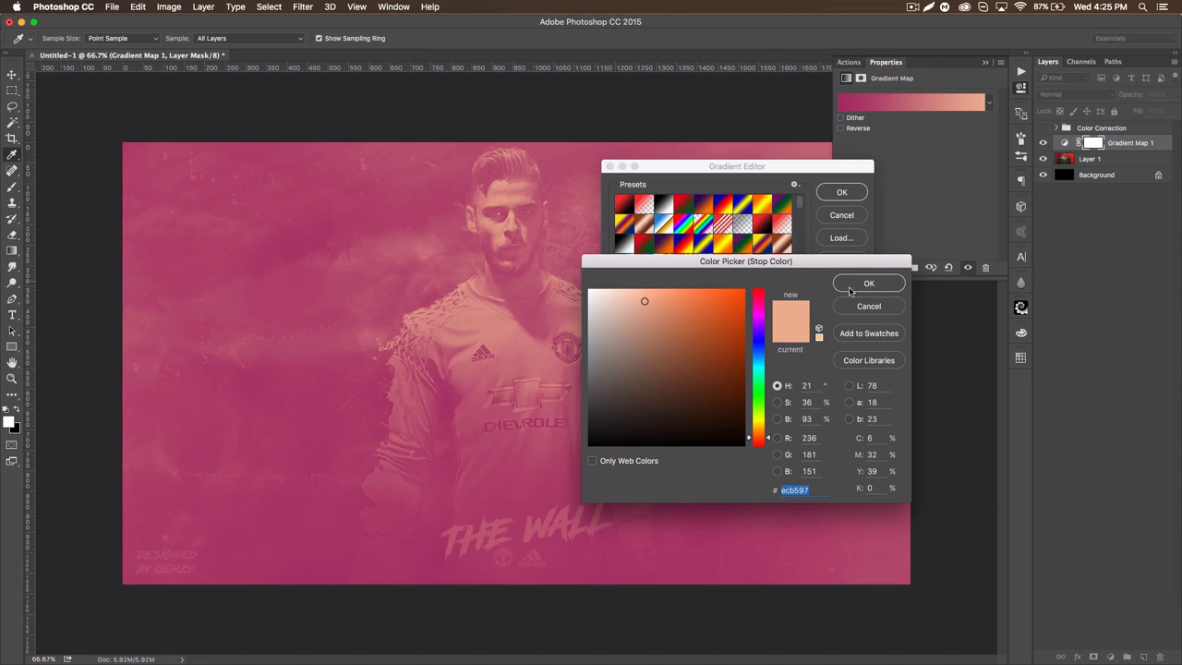
pyautogui.click(868, 283)
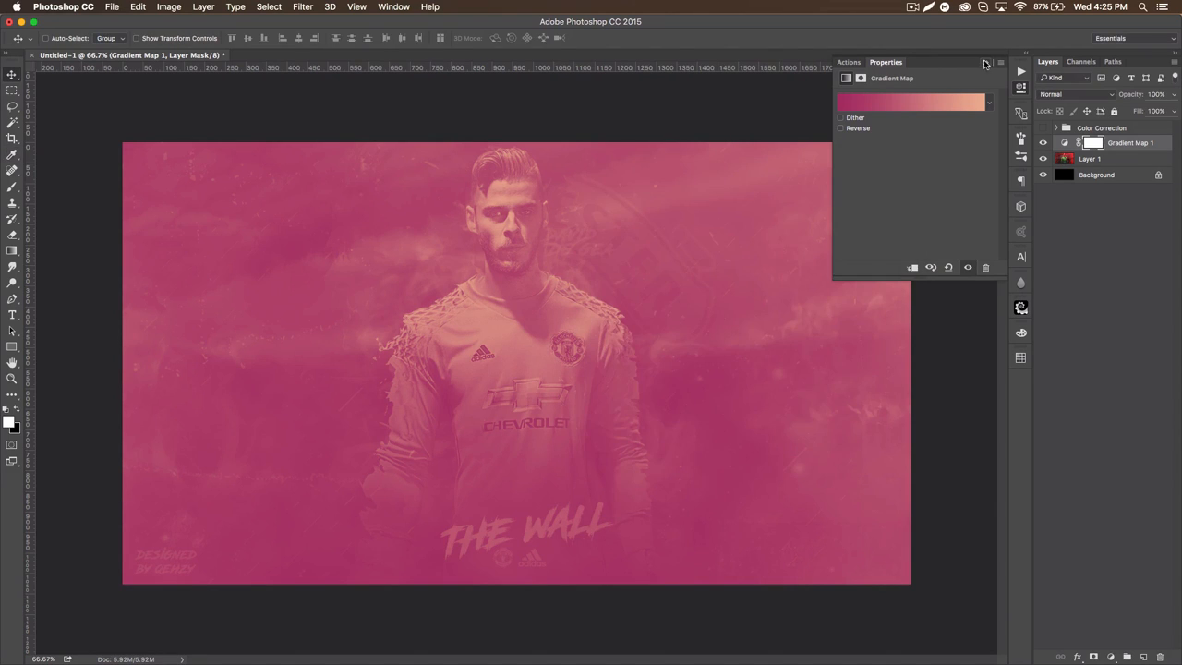
# Step: Switch Gradient Map 1's blend mode to Soft Light
pyautogui.click(1067, 94)
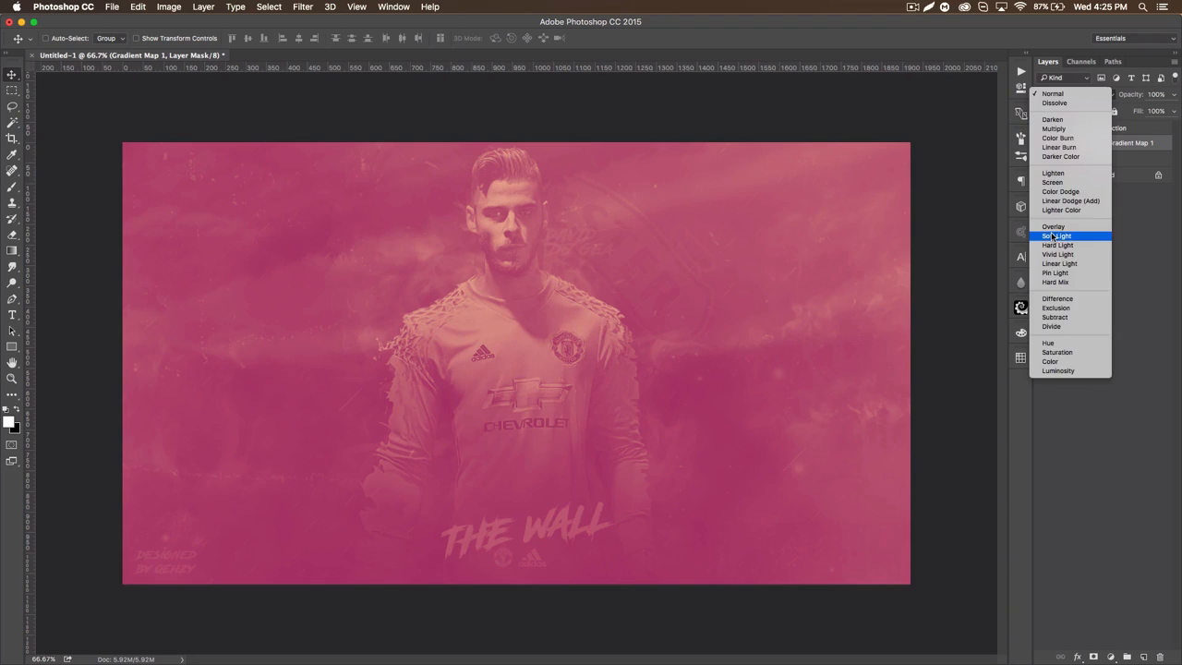
pyautogui.click(1056, 236)
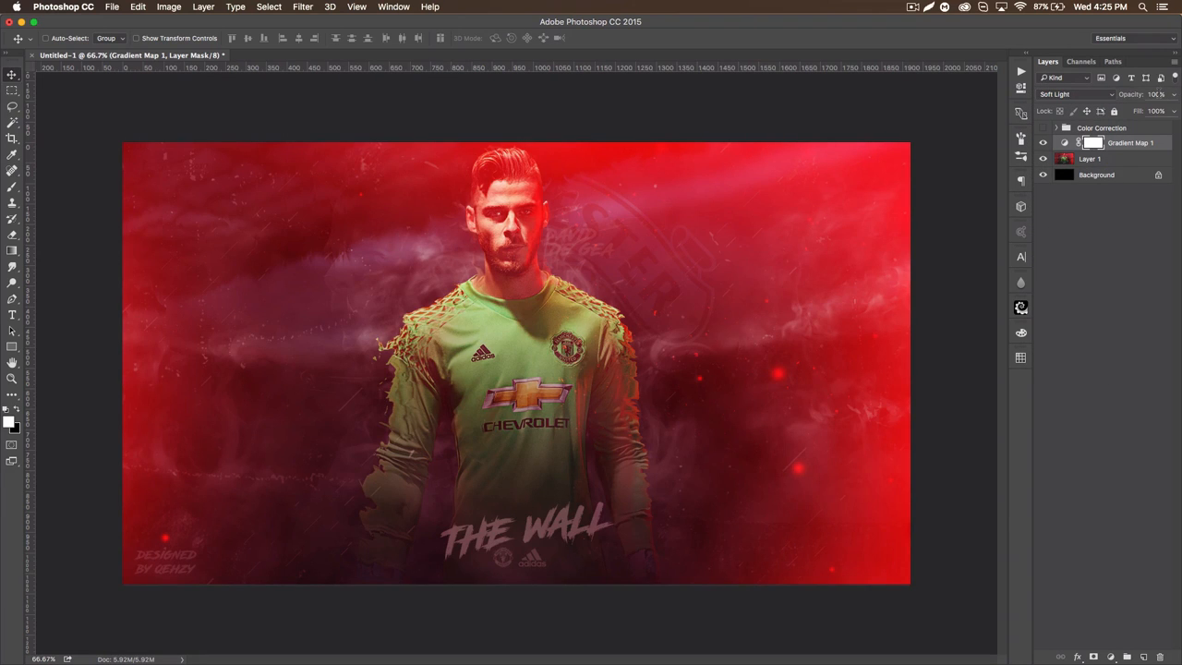
pyautogui.click(1154, 94)
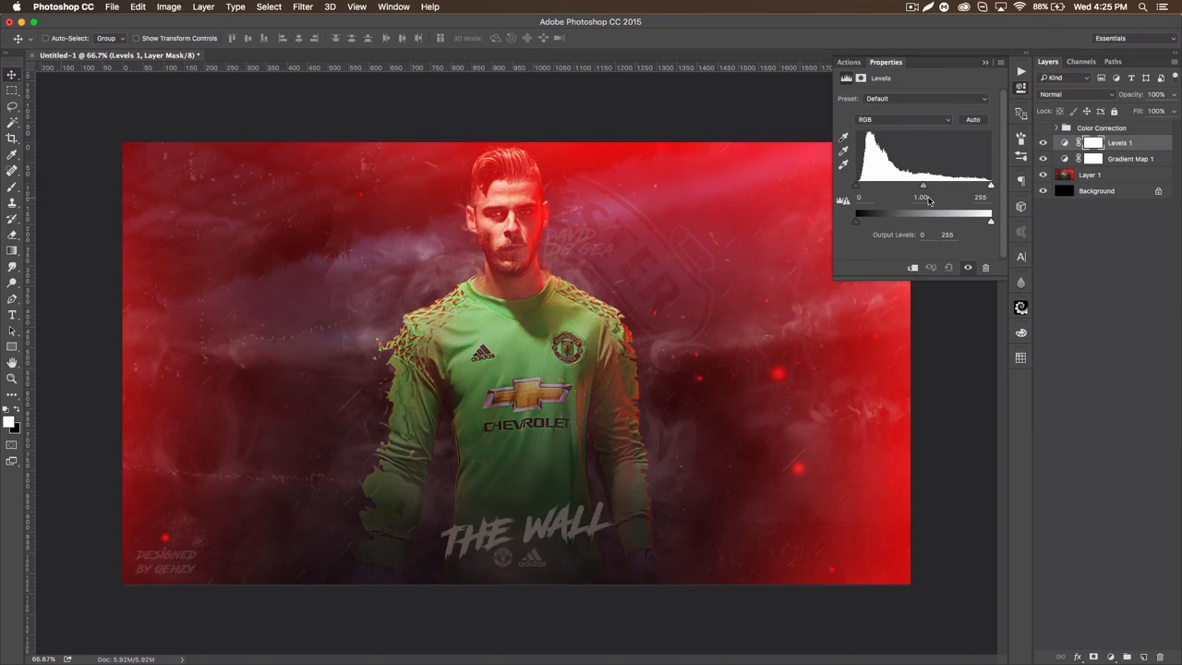
pyautogui.moveTo(923, 197)
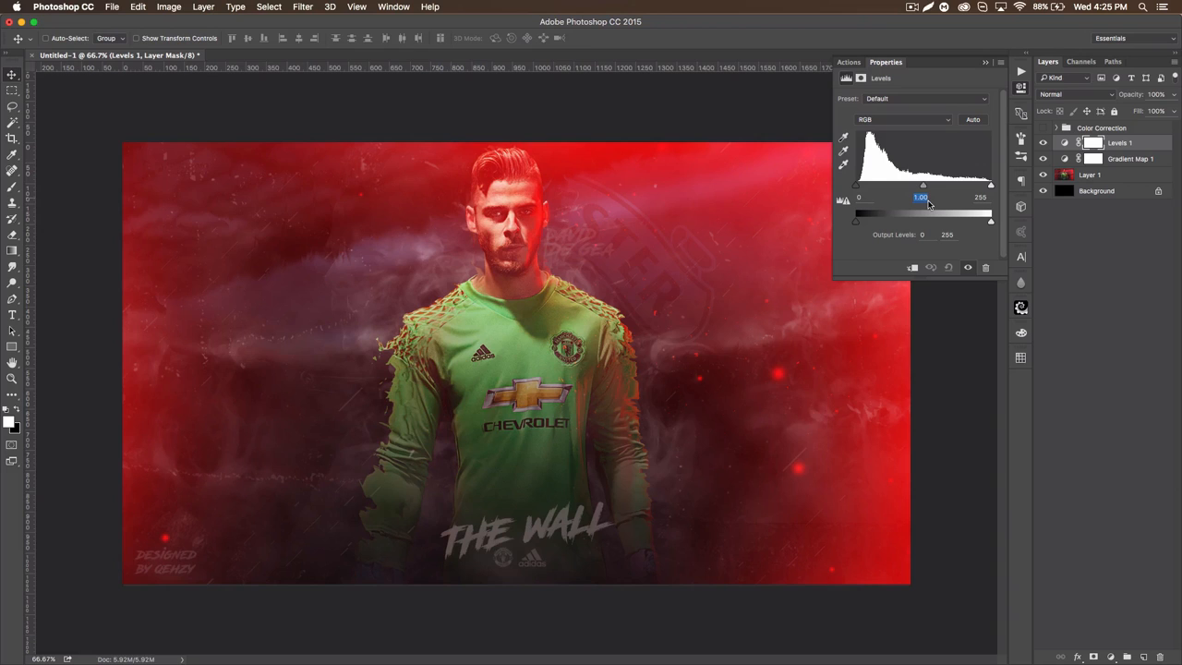
# Step: Shift the Levels midtone slider right to darken midtones, then collapse Properties
pyautogui.moveTo(922, 185); pyautogui.dragTo(915, 184)
pyautogui.write('.8')
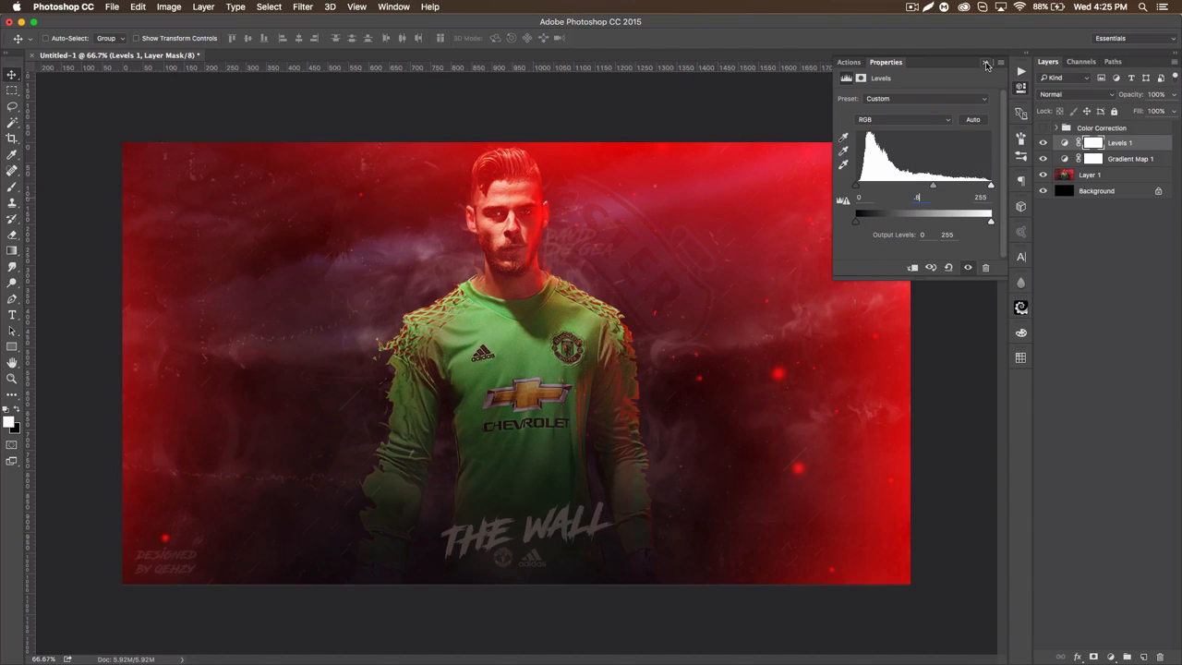
pyautogui.click(985, 63)
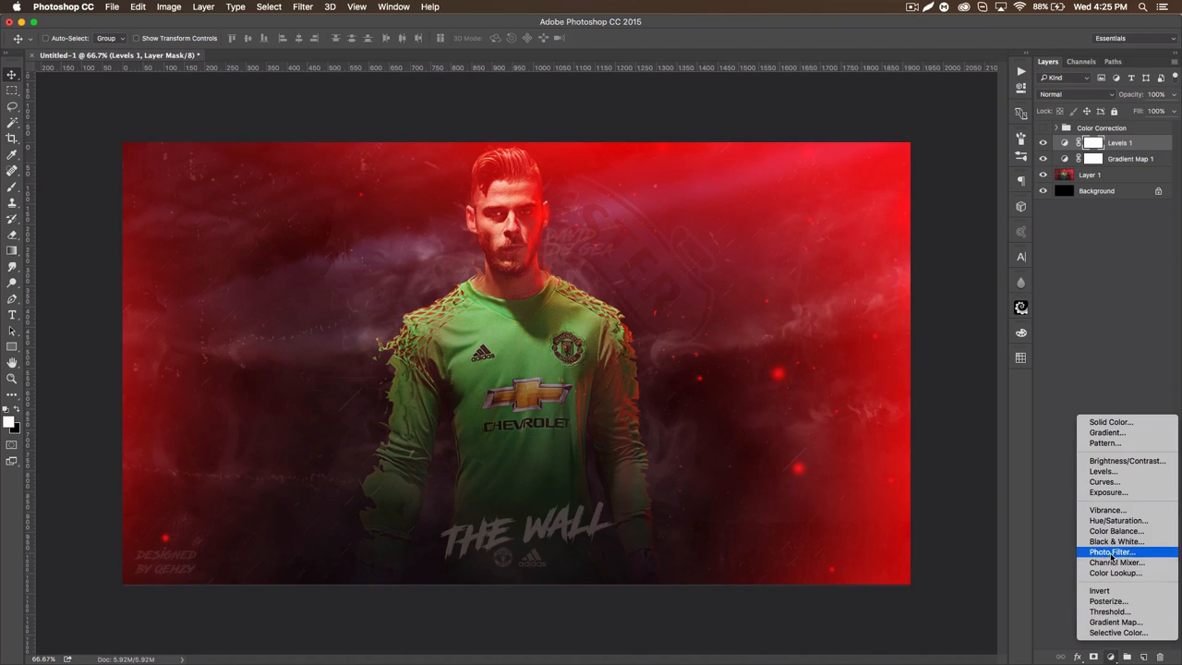
# Step: Add a Photo Filter coloured #e37b3c orange, with layer opacity 60%
pyautogui.click(1112, 552)
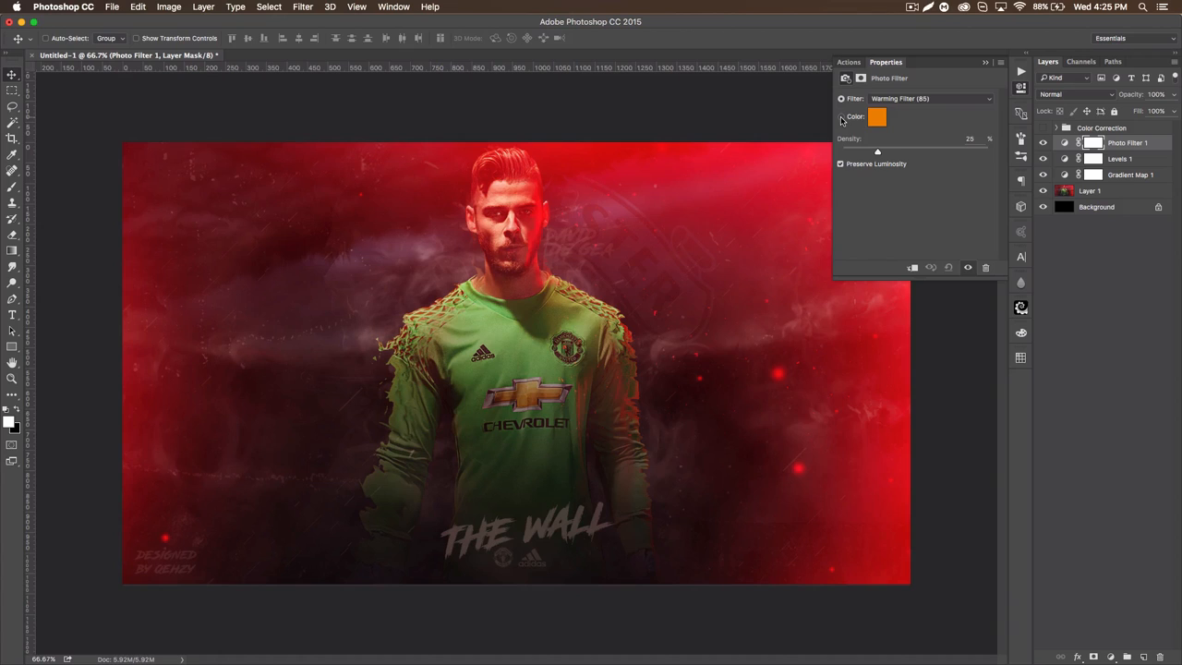
pyautogui.click(876, 116)
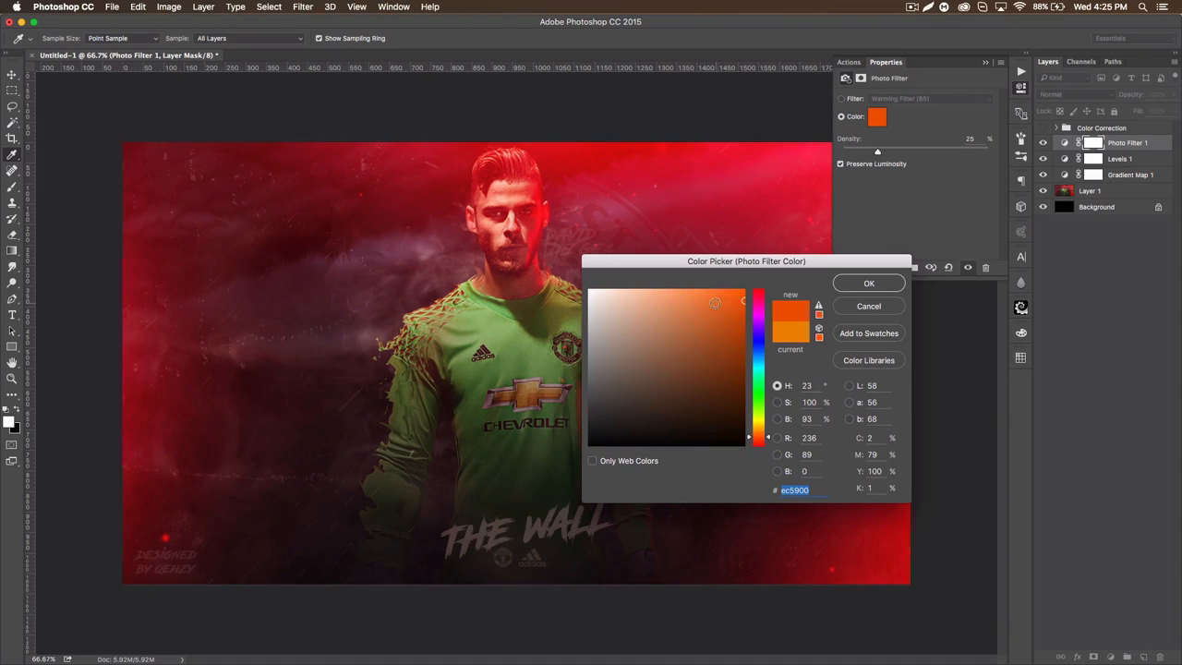
pyautogui.click(703, 305)
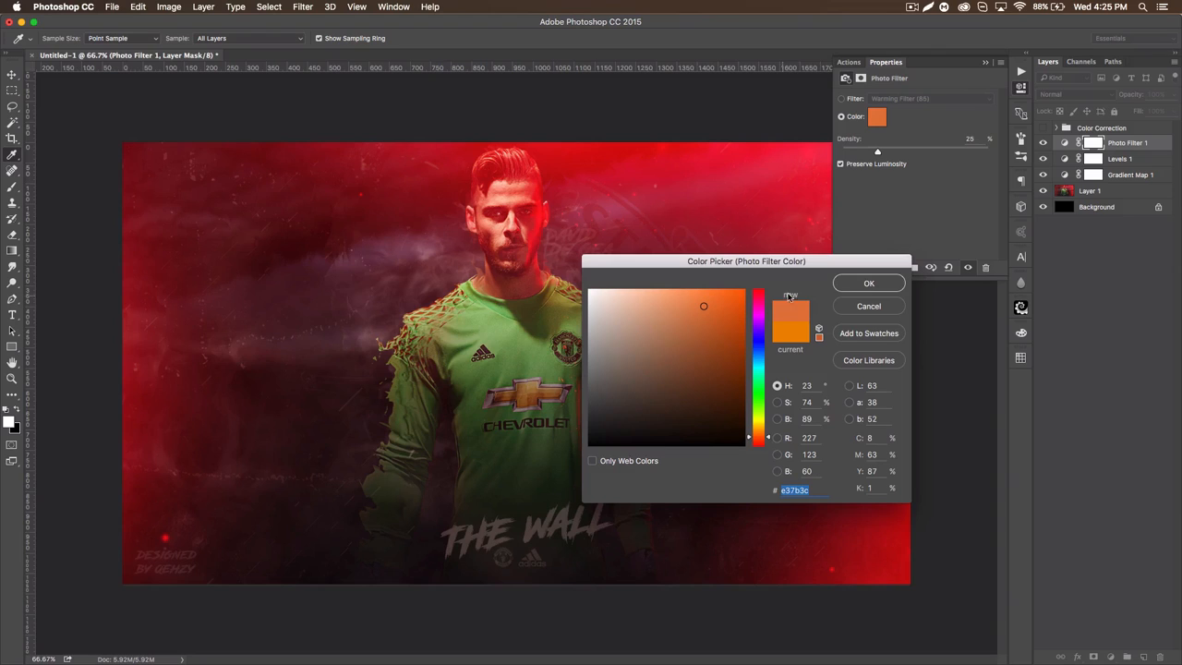
pyautogui.click(867, 284)
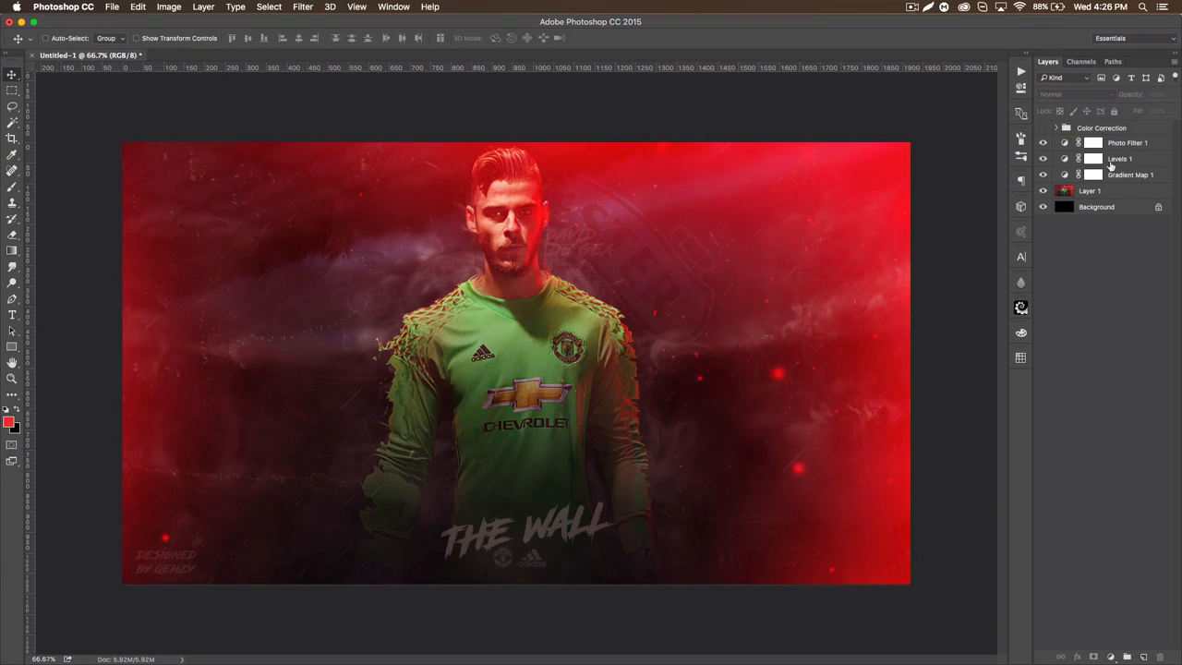
pyautogui.click(1126, 142)
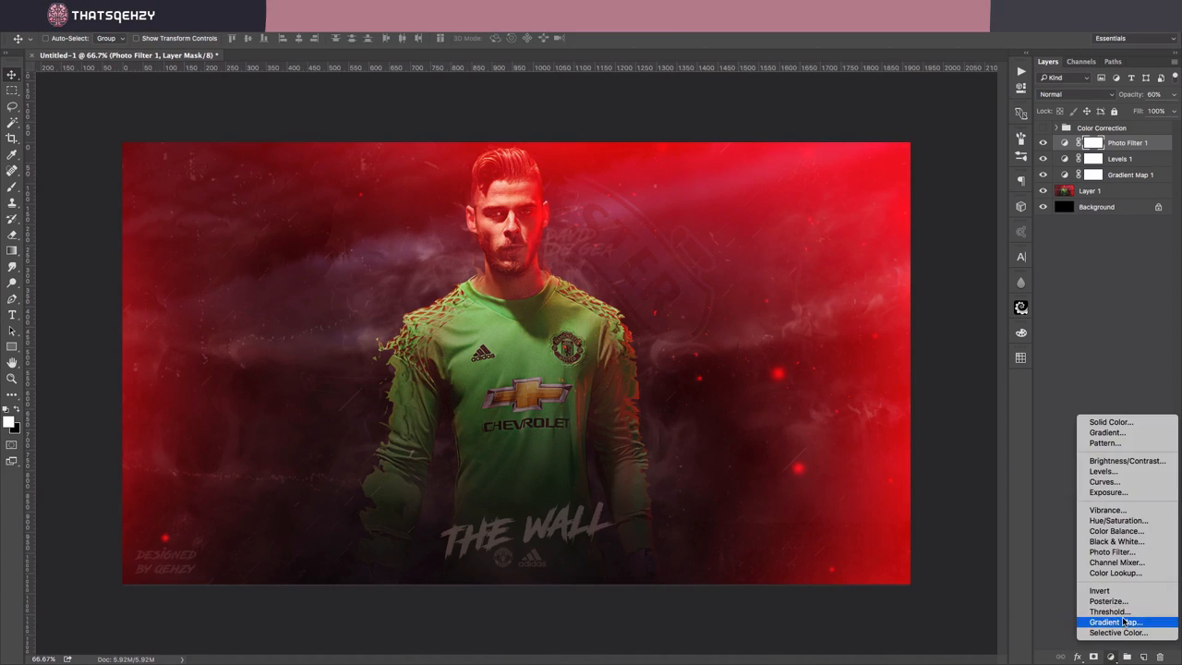
# Step: Add a dark-orange-to-peach Gradient Map in Soft Light at 50% opacity
pyautogui.click(1113, 621)
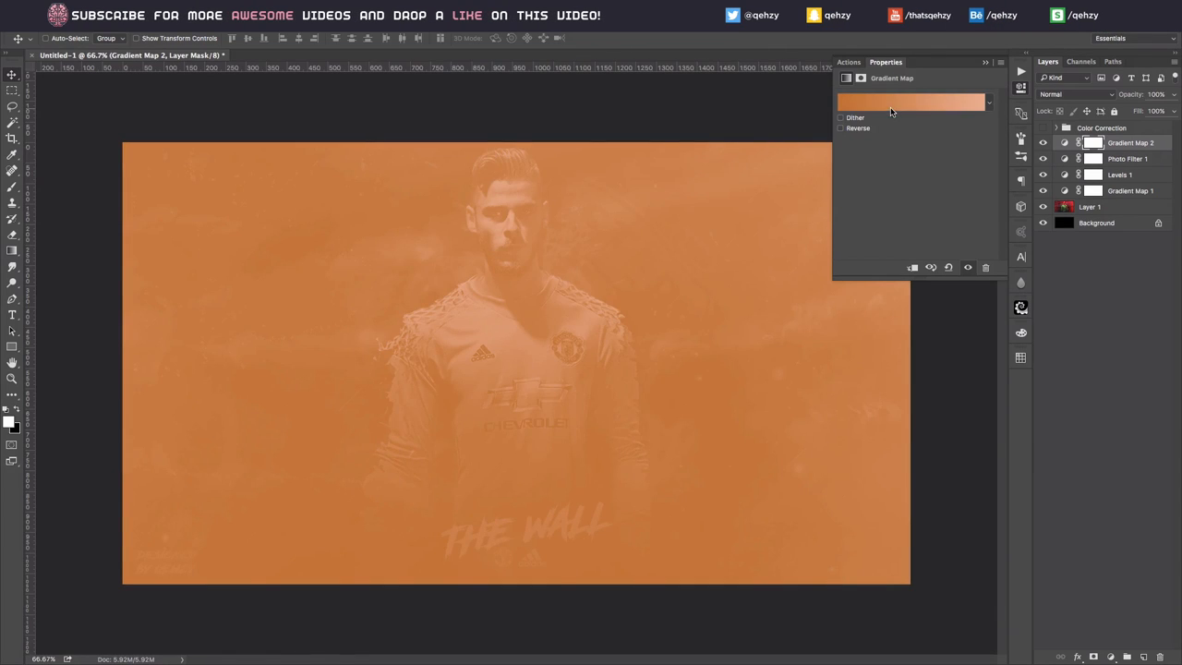
pyautogui.click(911, 101)
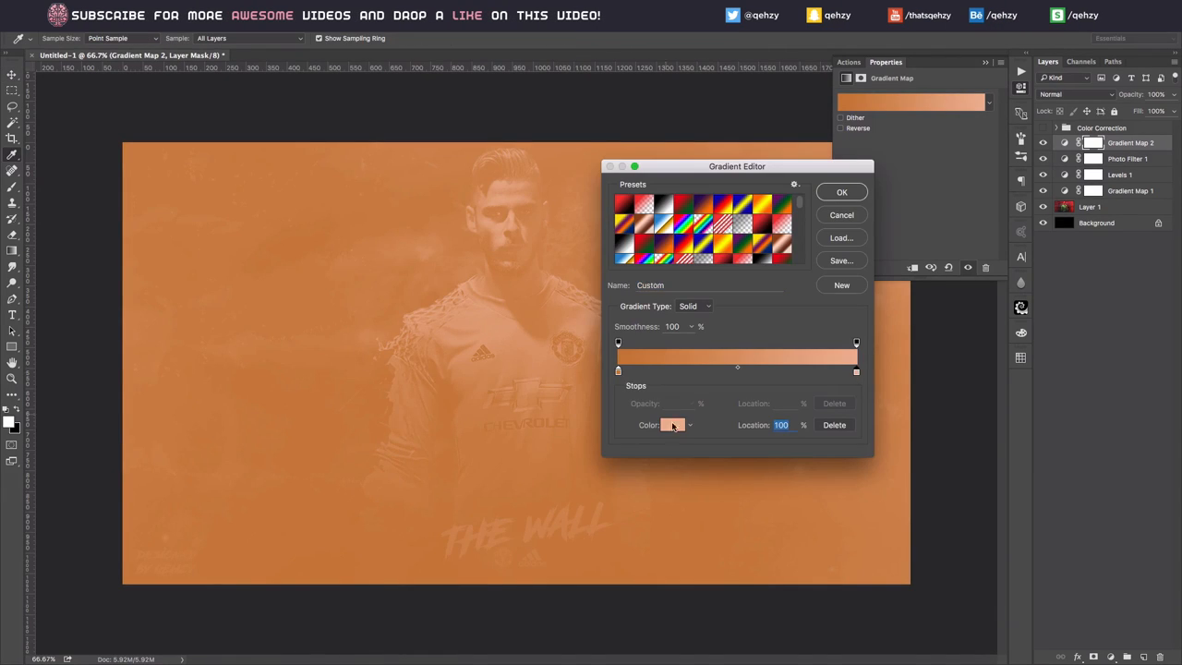
pyautogui.click(672, 425)
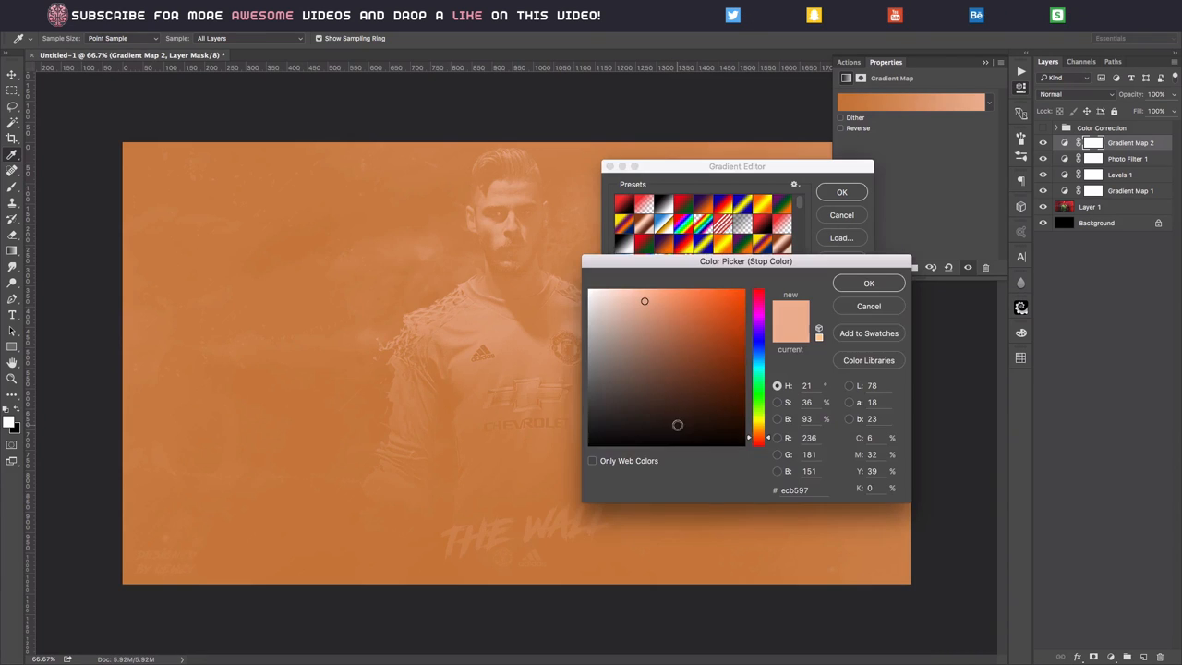
pyautogui.click(868, 282)
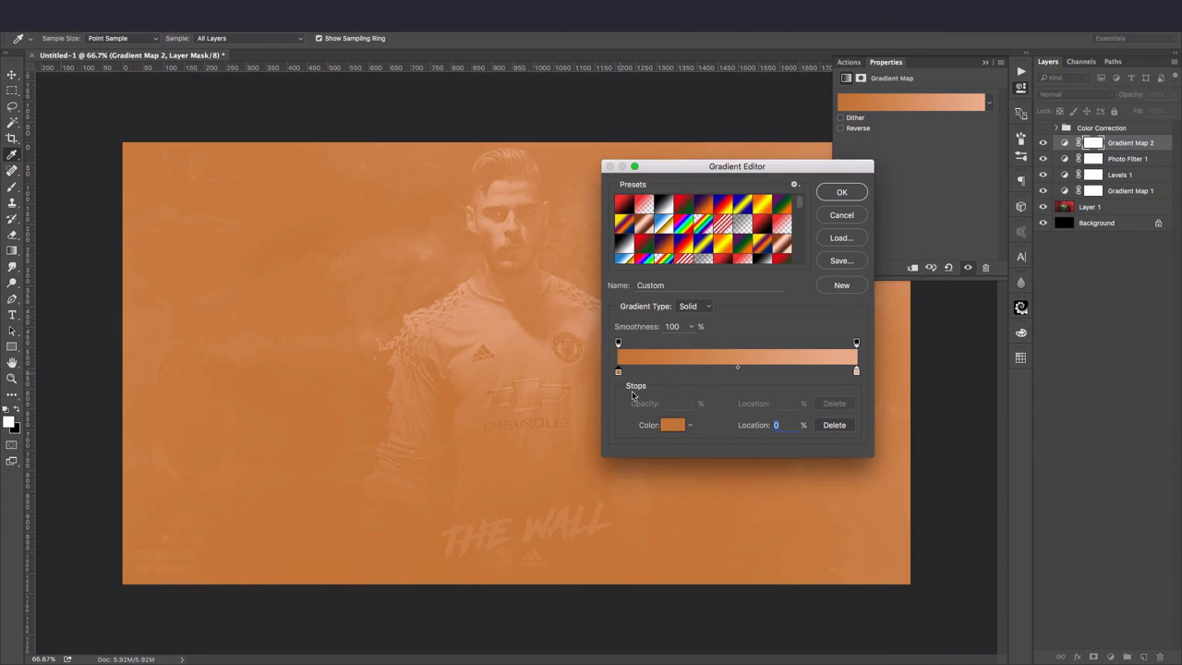
pyautogui.click(672, 425)
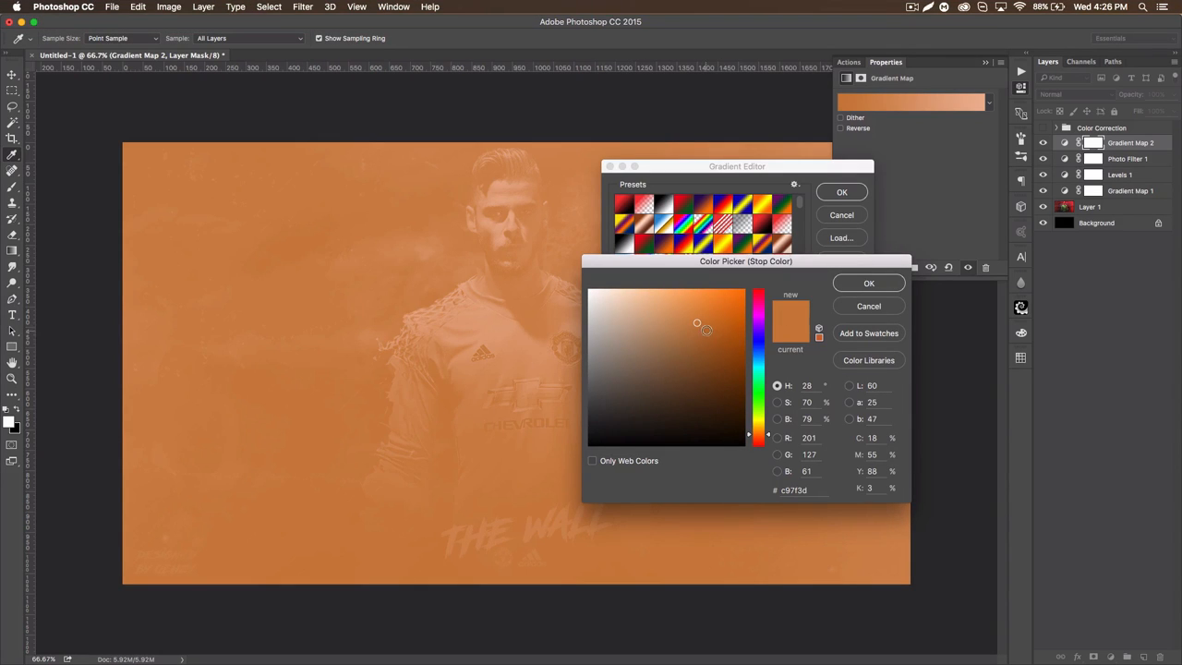
pyautogui.moveTo(817, 466)
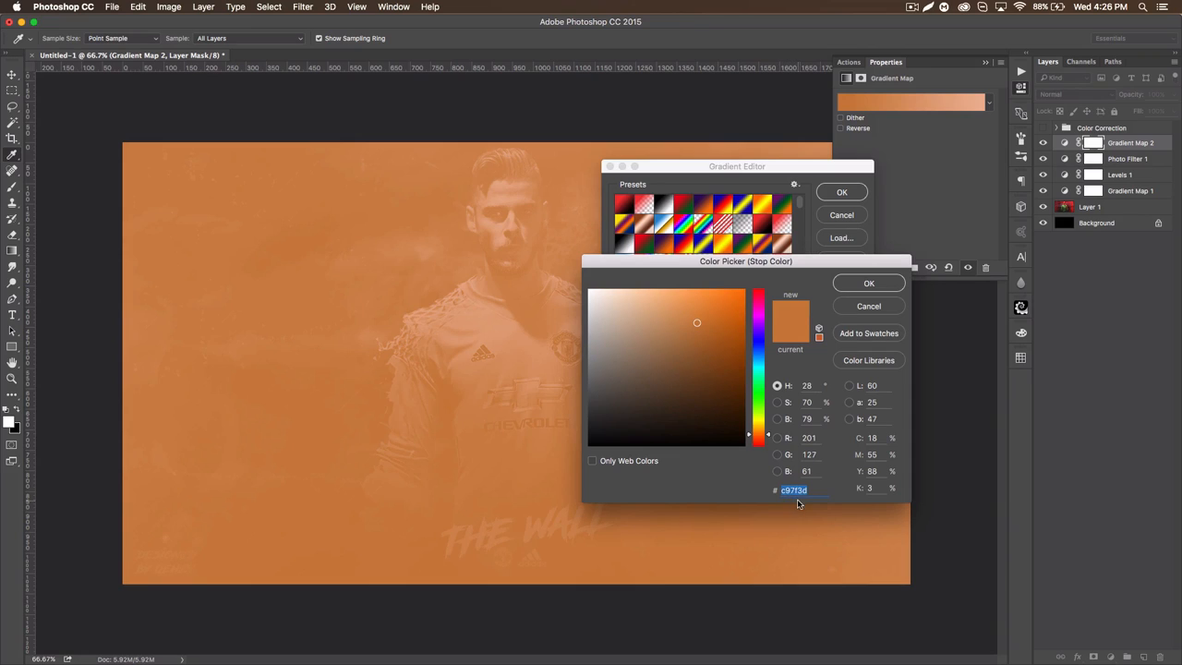
pyautogui.click(868, 282)
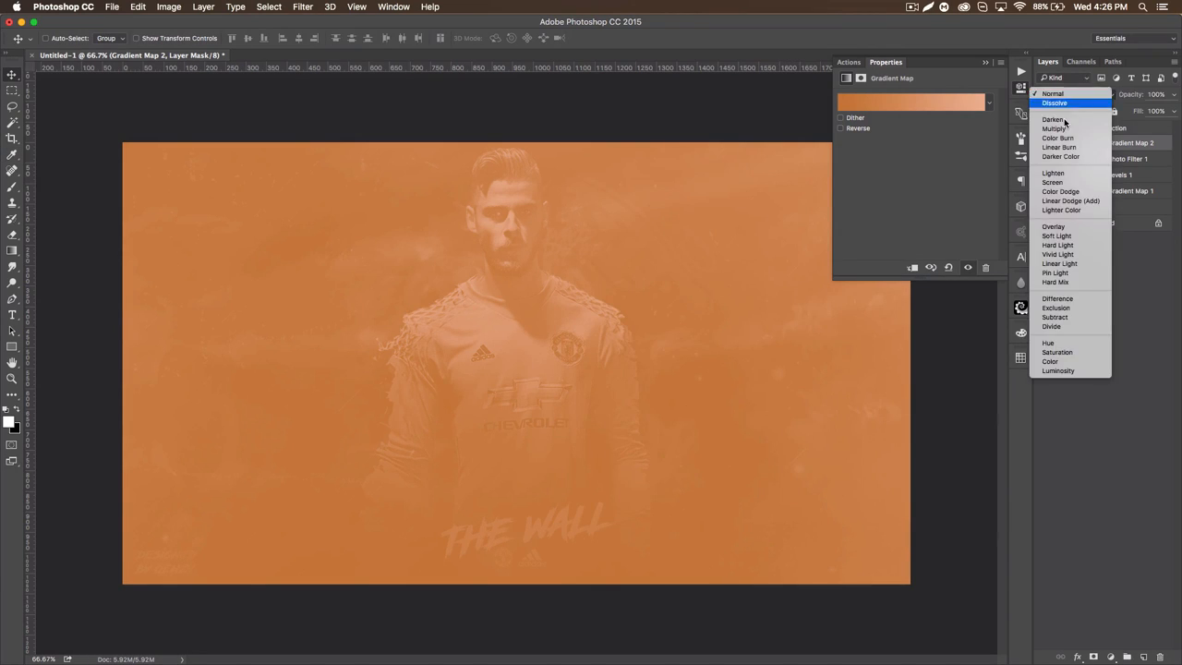
pyautogui.click(1056, 236)
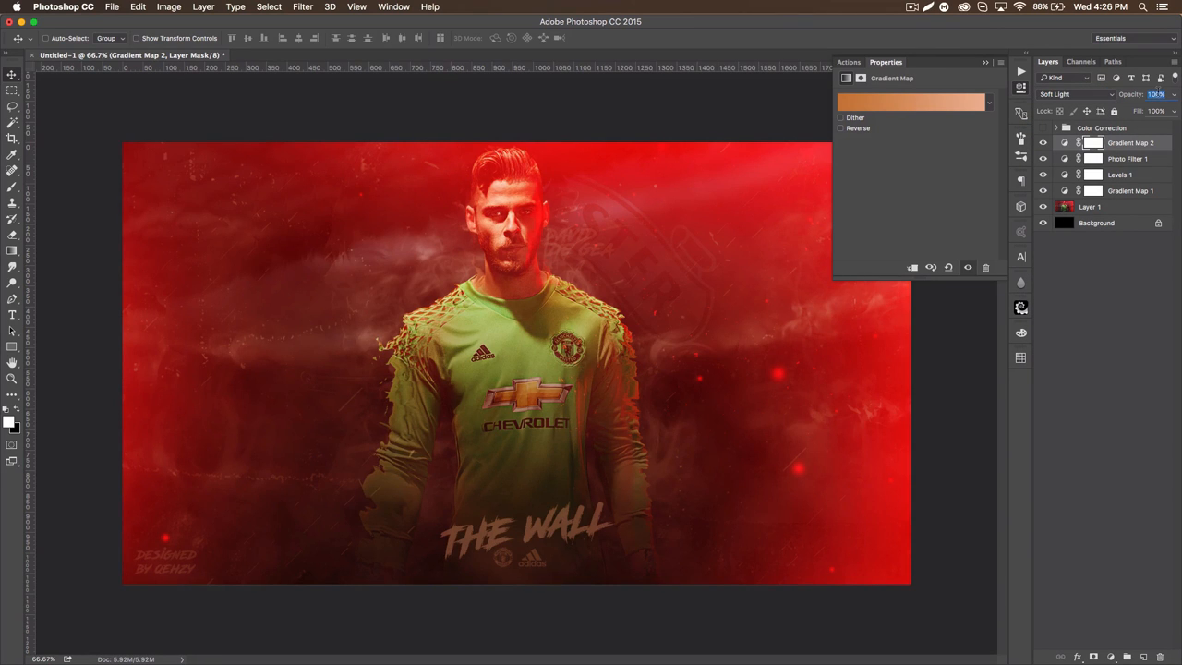
pyautogui.write('50')
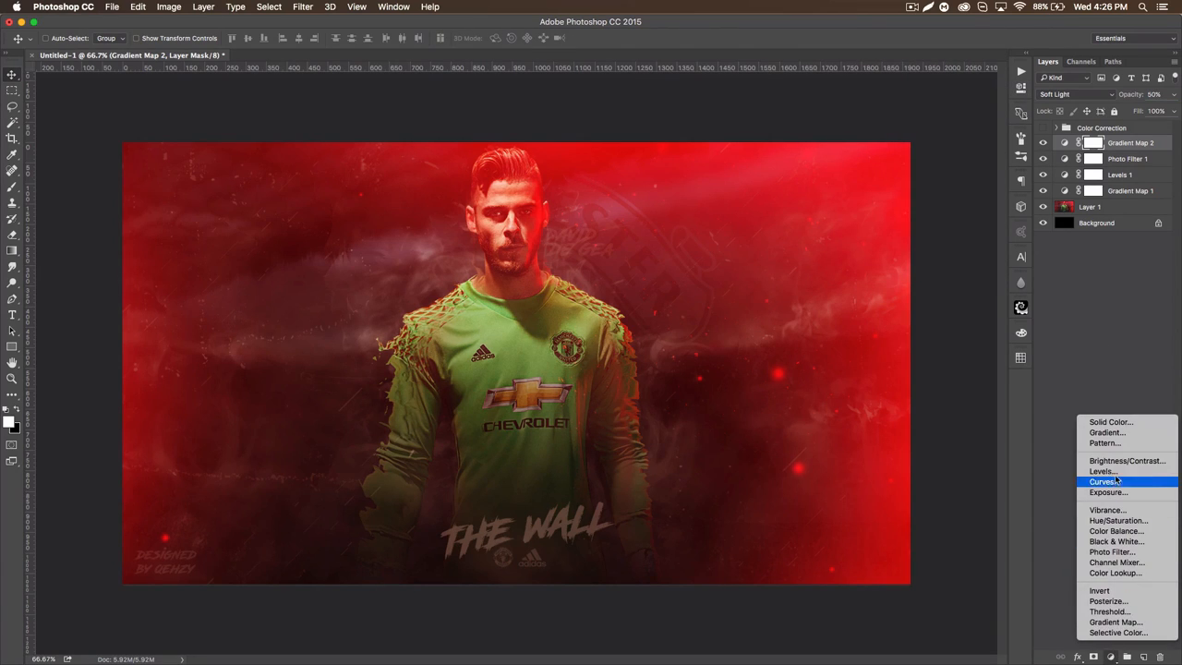
# Step: Add a Curves layer, dragging shadow and highlight points into an S-curve
pyautogui.click(1104, 481)
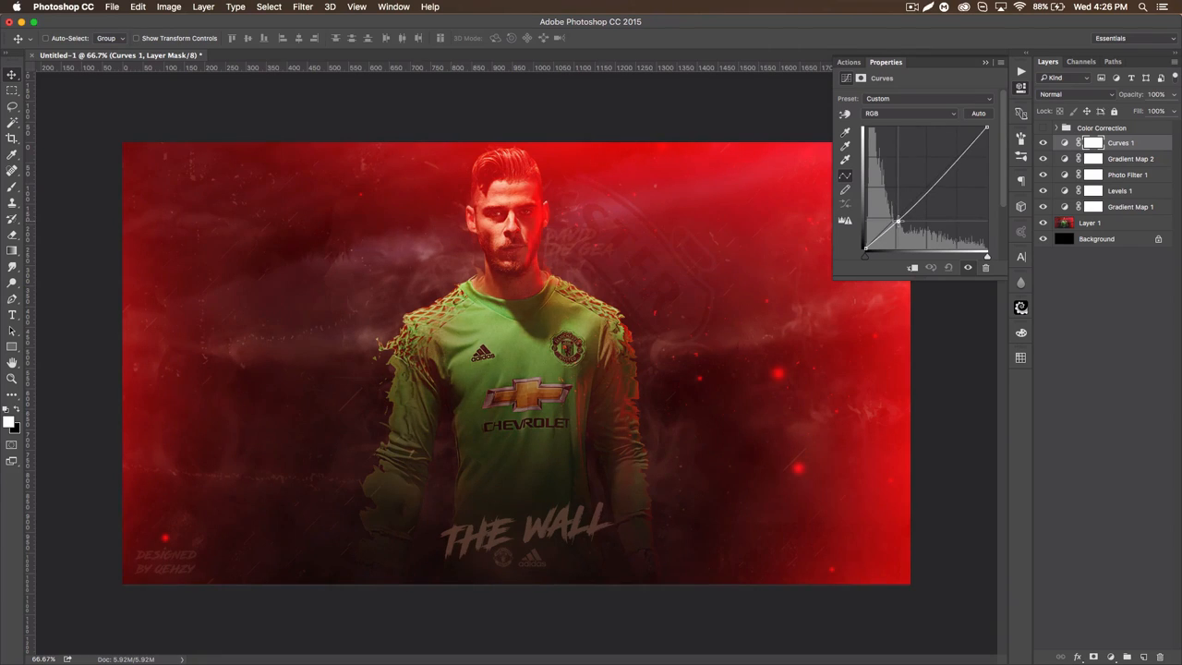
pyautogui.moveTo(897, 221); pyautogui.dragTo(909, 224)
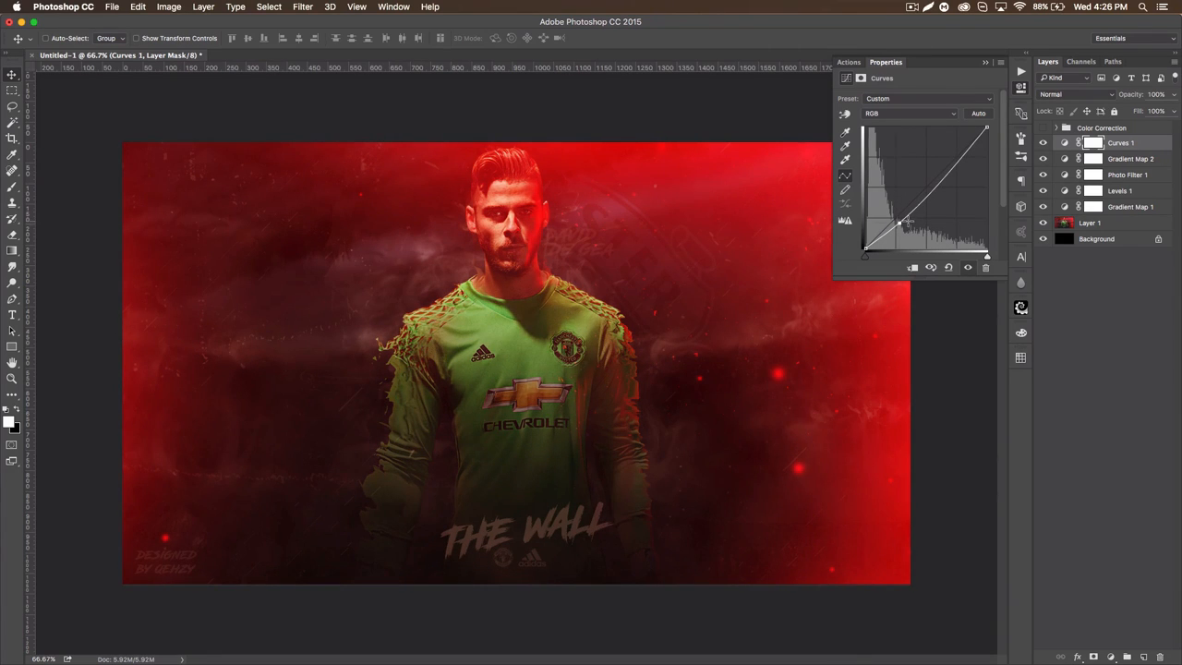
pyautogui.moveTo(898, 225); pyautogui.dragTo(951, 166)
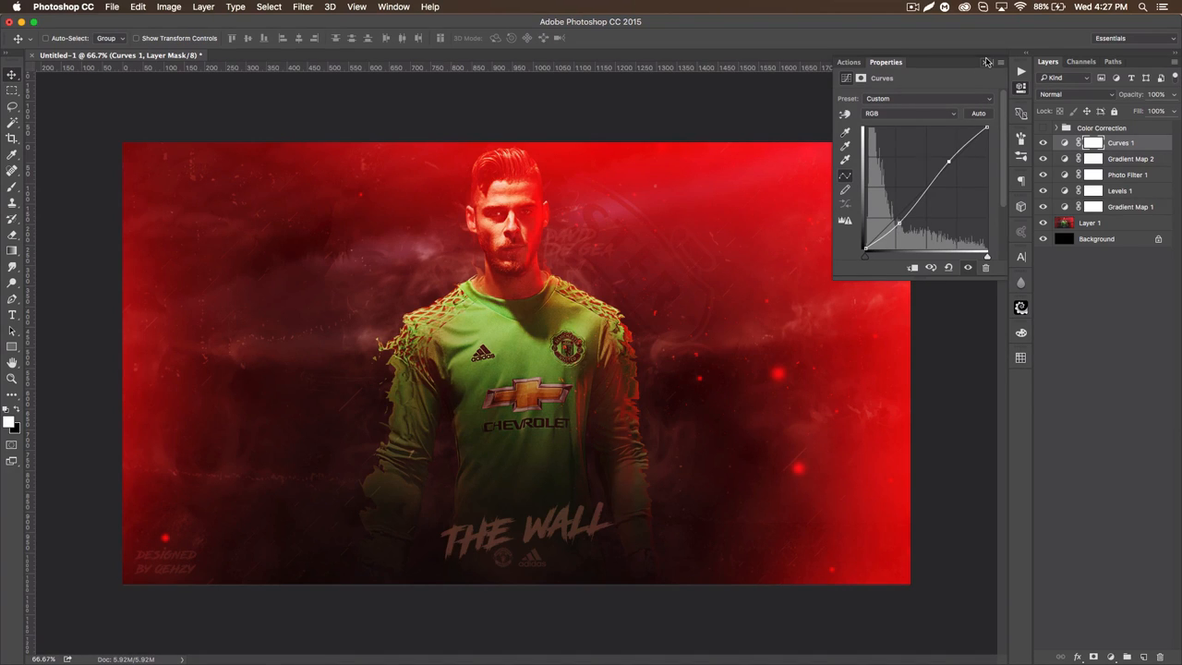
# Step: Add a Photo Filter using Warming Filter (85) at 25% density
pyautogui.click(1111, 656)
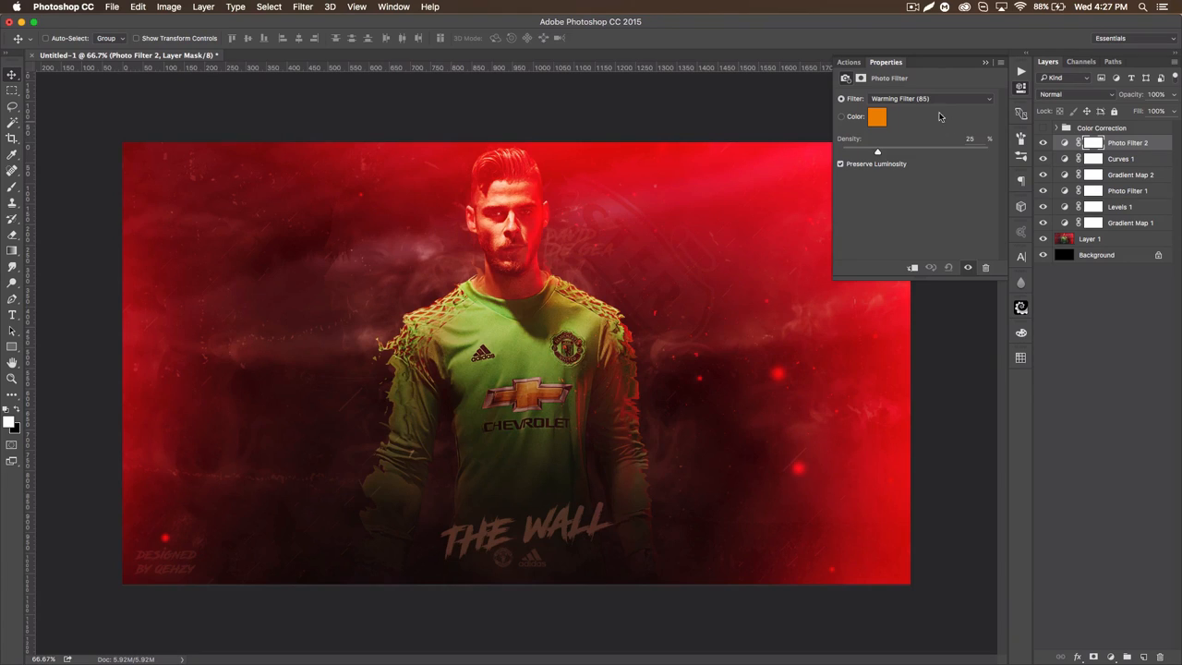
pyautogui.moveTo(903, 151)
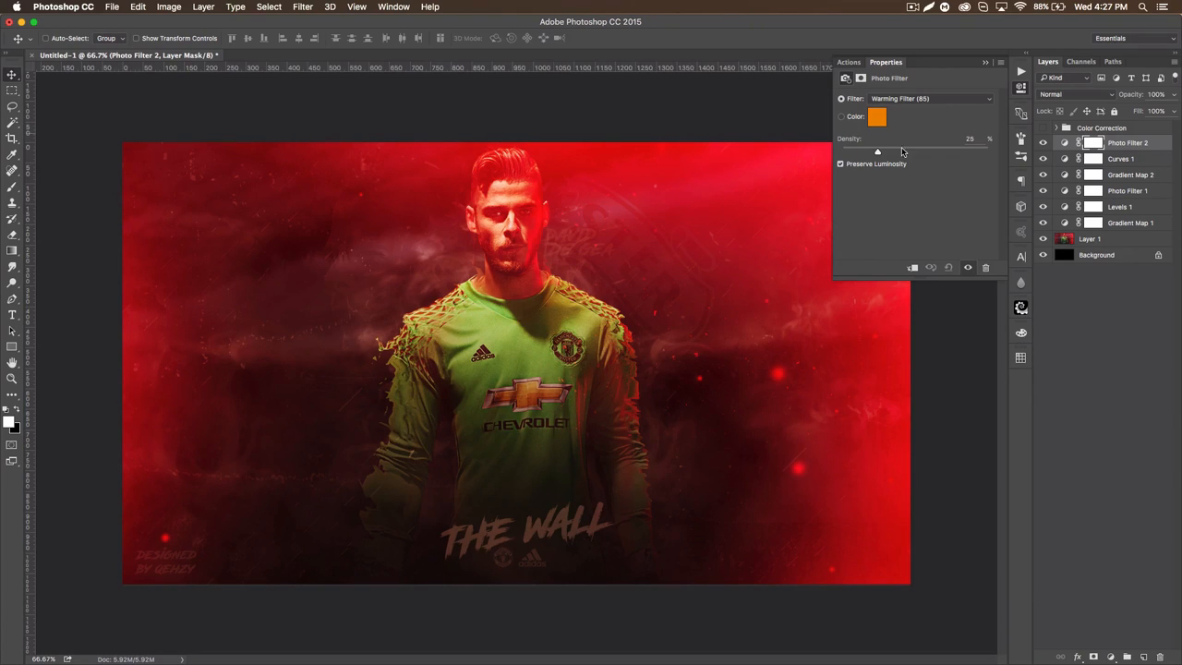
pyautogui.moveTo(992, 63)
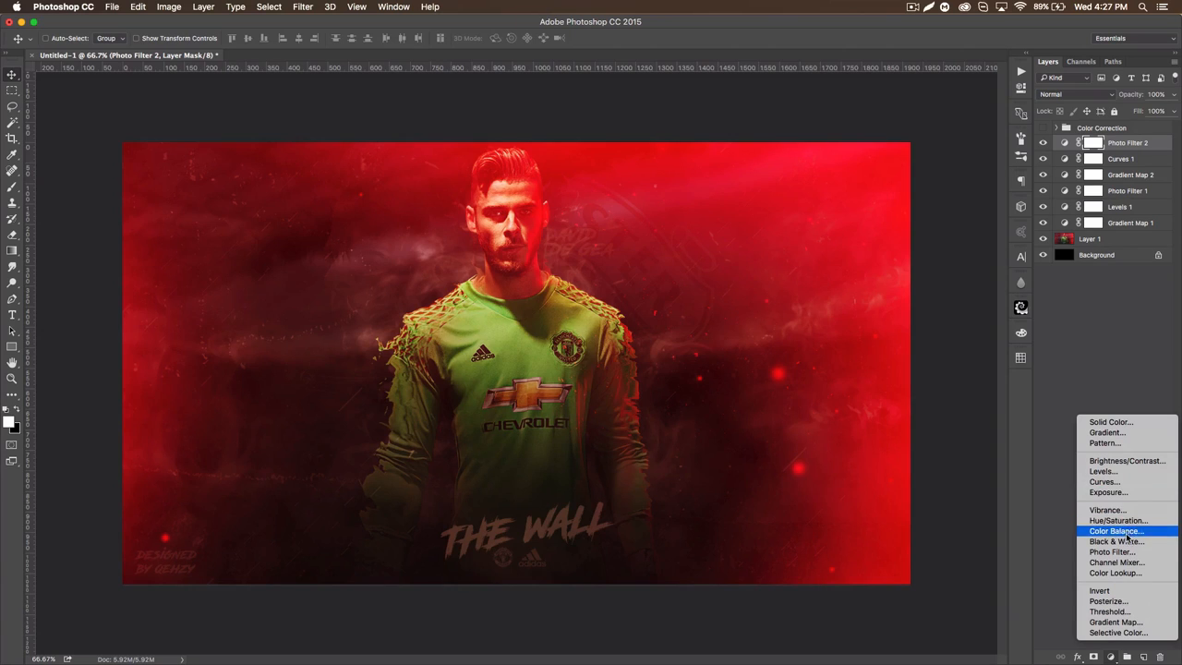
# Step: Add Black & White, raise the Blues slider, set Hard Light at 35% opacity
pyautogui.click(1115, 541)
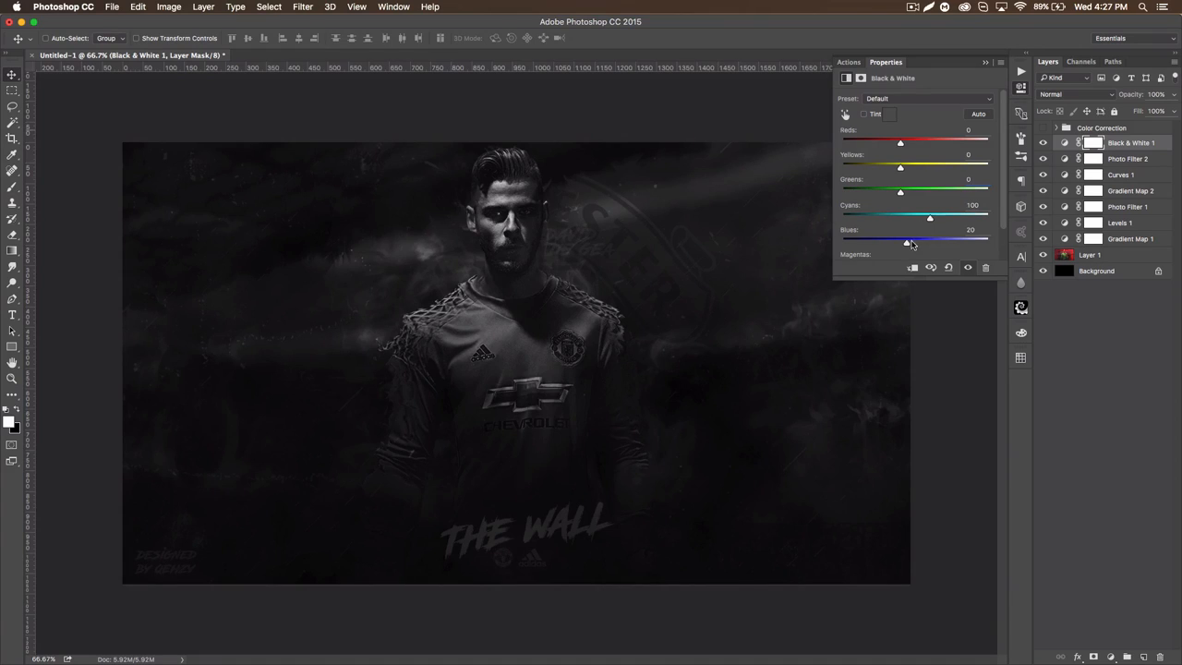
pyautogui.moveTo(908, 240); pyautogui.dragTo(929, 239)
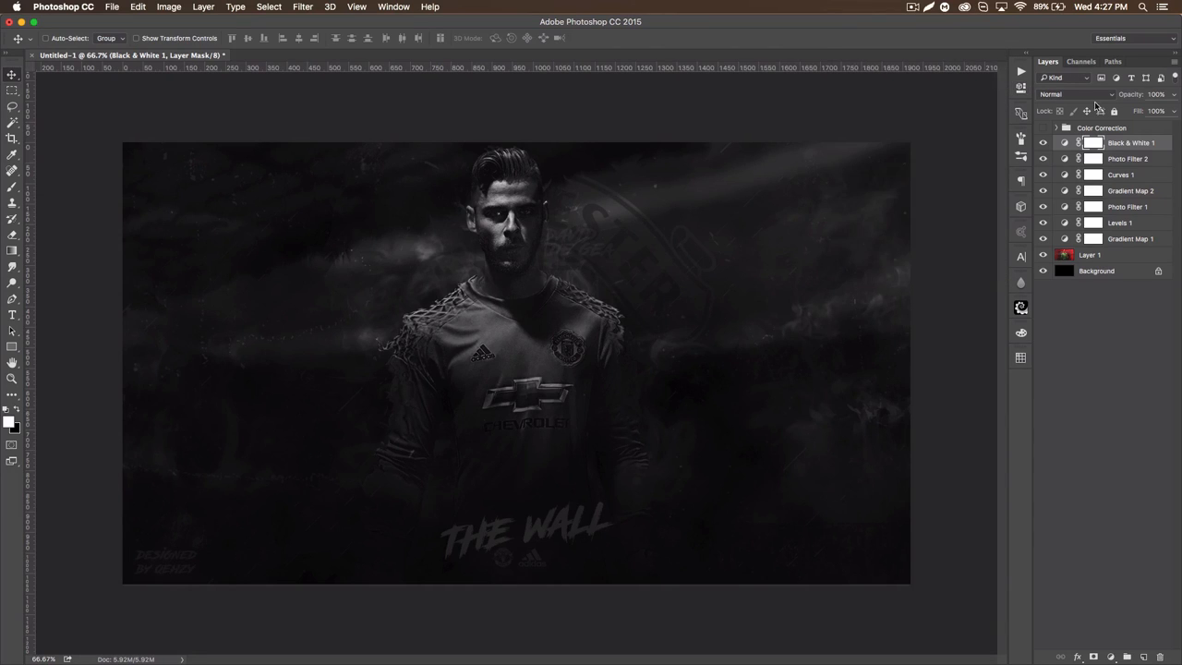
pyautogui.click(1066, 94)
pyautogui.write('57')
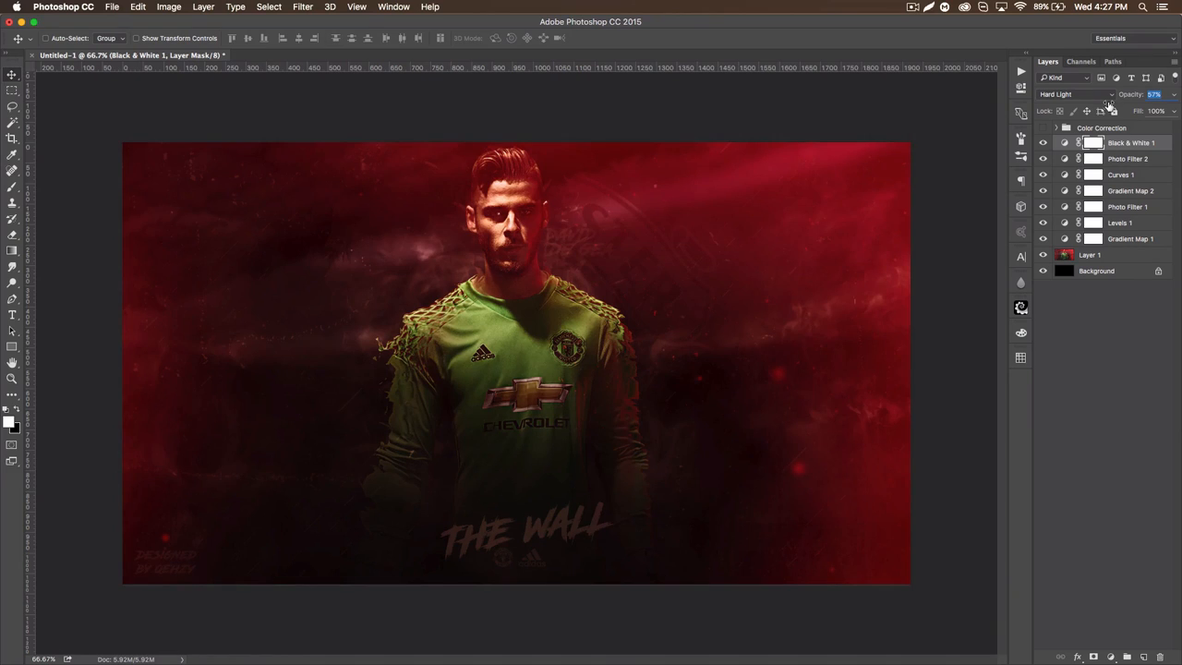
pyautogui.moveTo(1162, 94); pyautogui.dragTo(1172, 94)
pyautogui.write('35')
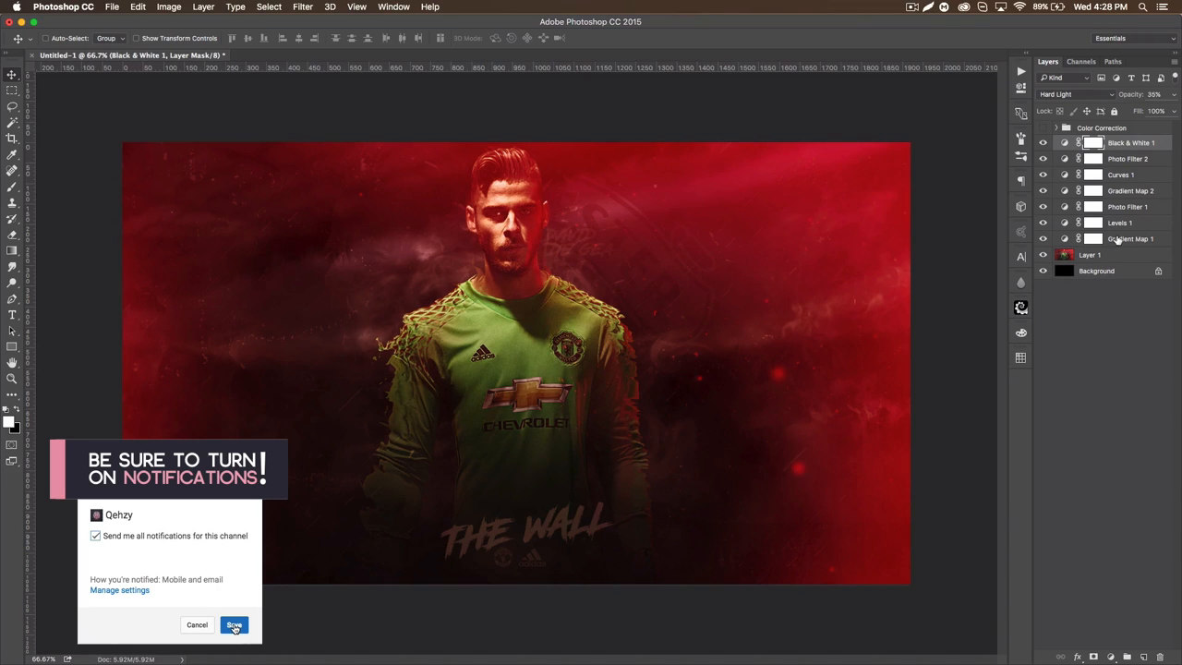
# Step: Group the seven adjustment layers into Group 1 and expand it
pyautogui.click(234, 625)
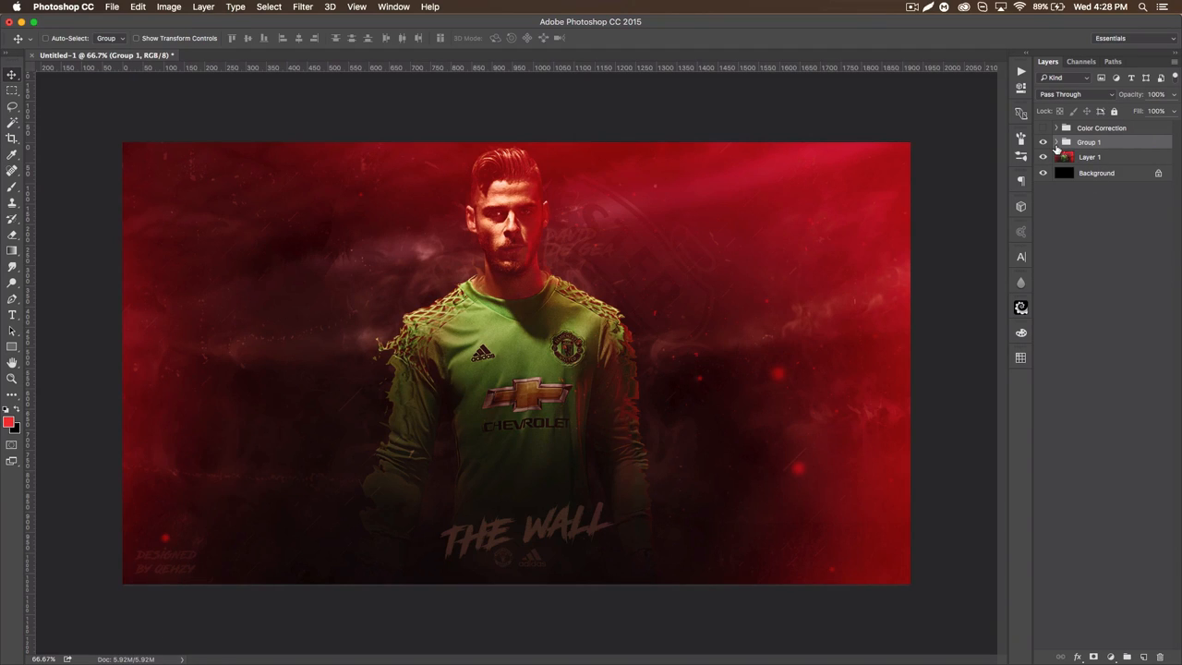
pyautogui.click(1056, 142)
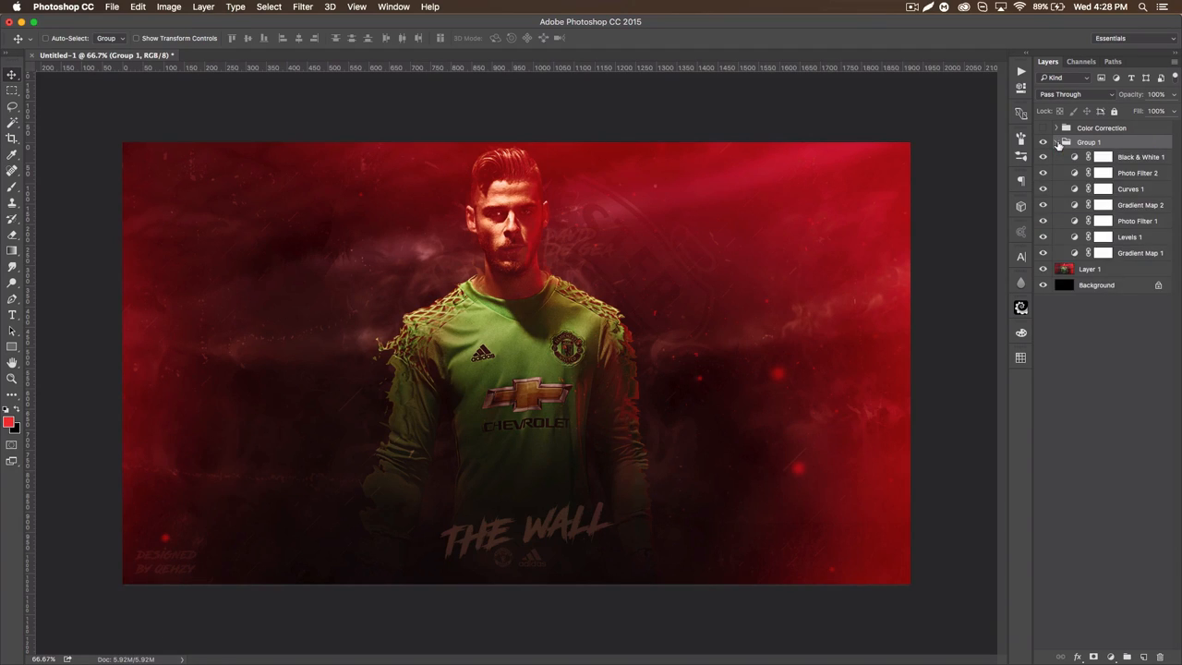